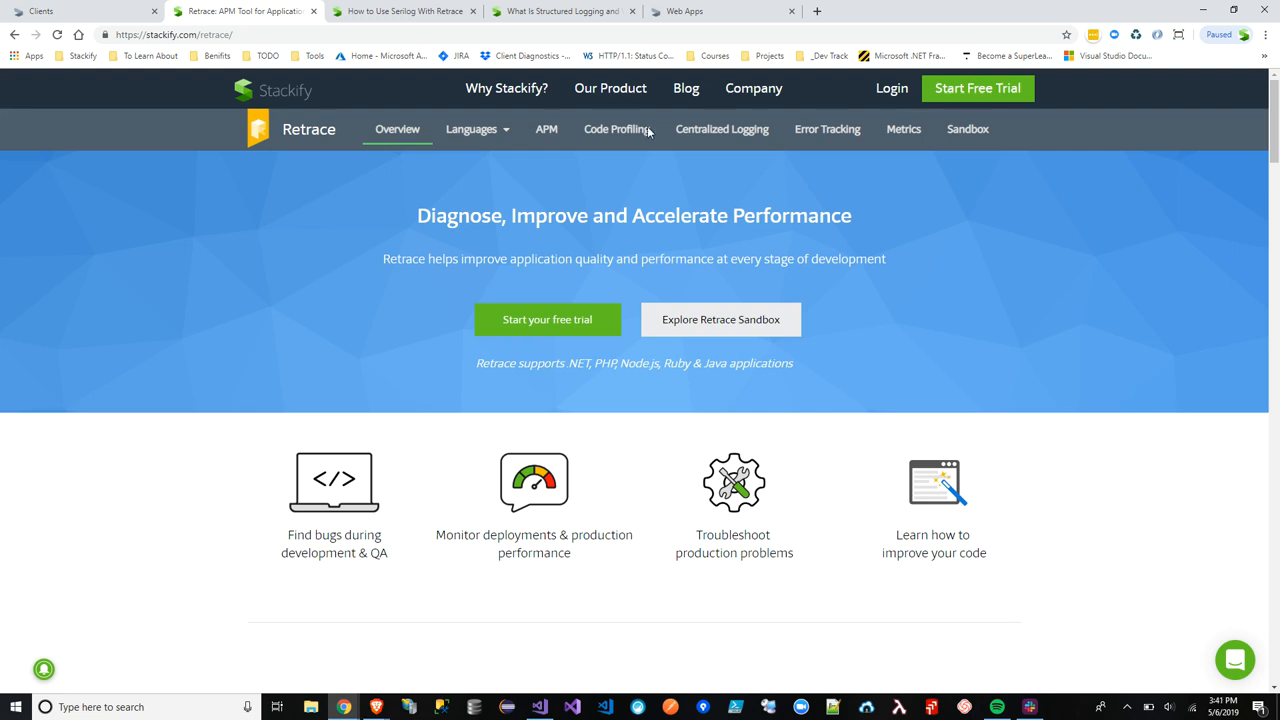
Bring up the How to Configure Serilog guide and highlight the ThreadIdEnricher class example code
{"action": "left_click", "coordinate": [400, 11]}
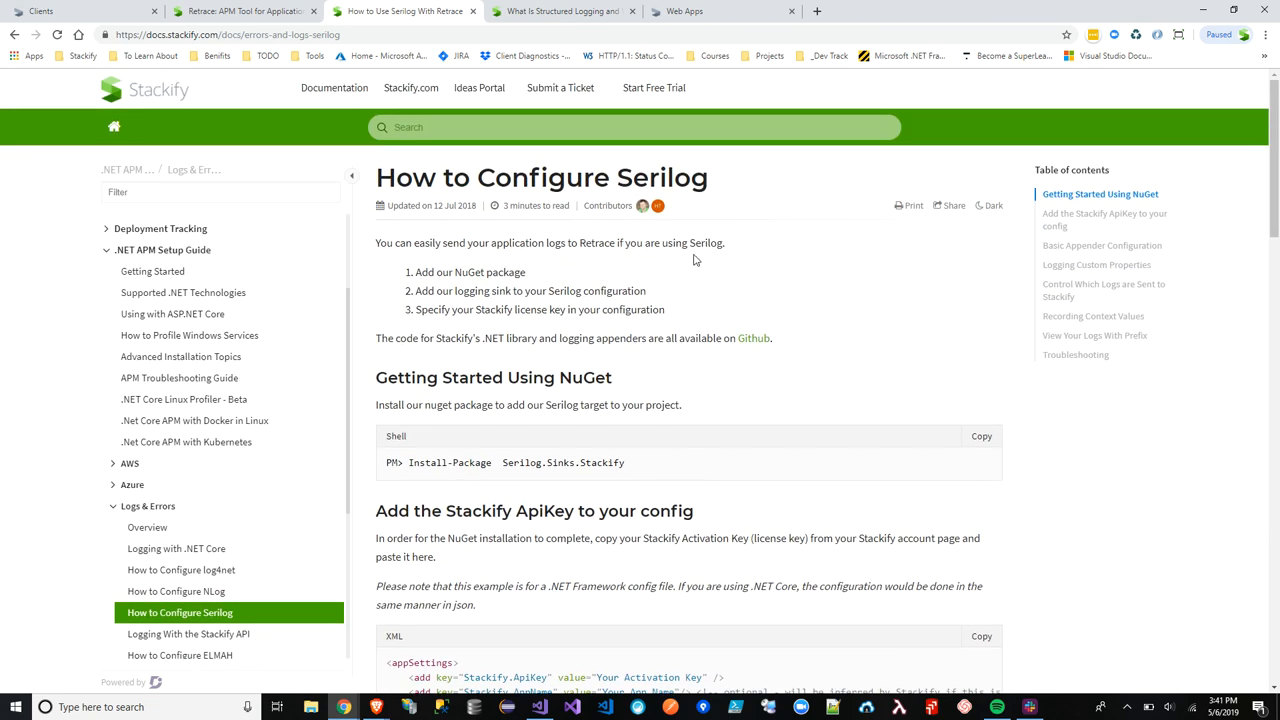
{"action": "scroll", "scroll_direction": "down", "scroll_amount": 3}
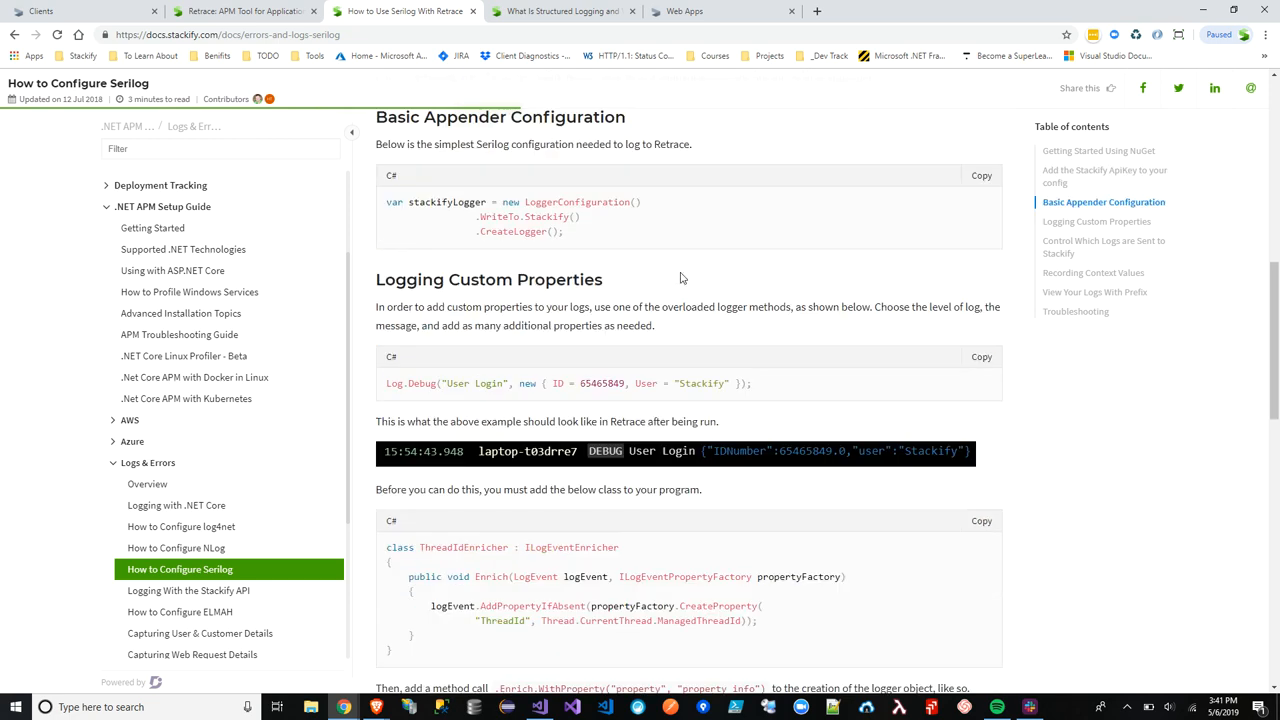
{"action": "scroll", "scroll_direction": "down", "scroll_amount": 3}
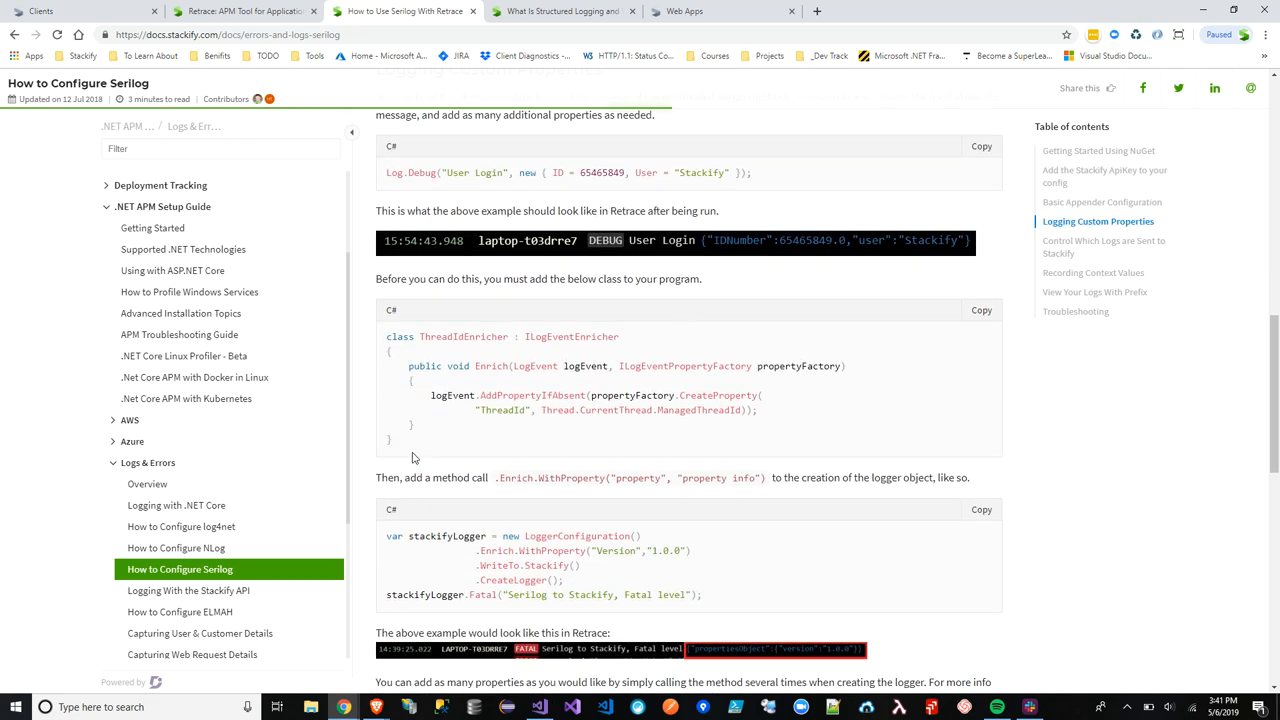
{"action": "left_click_drag", "start_coordinate": [387, 336], "coordinate": [400, 438]}
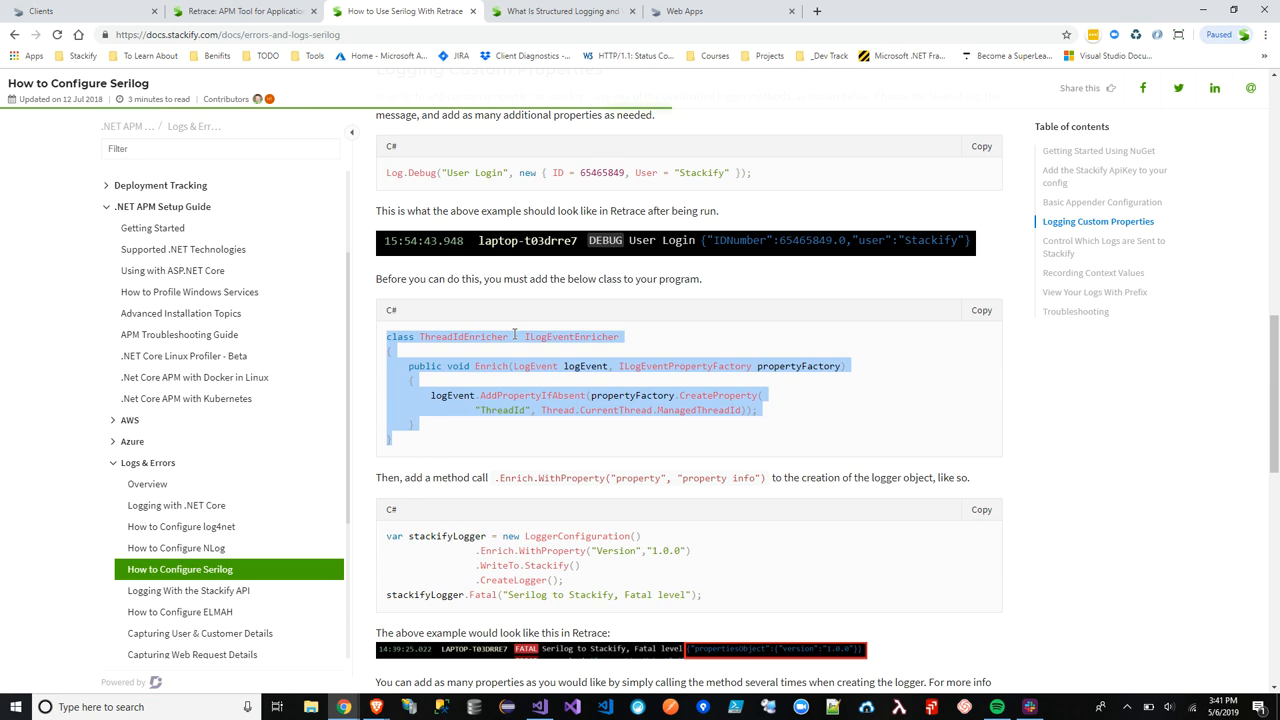
{"action": "scroll", "scroll_direction": "down", "scroll_amount": 3}
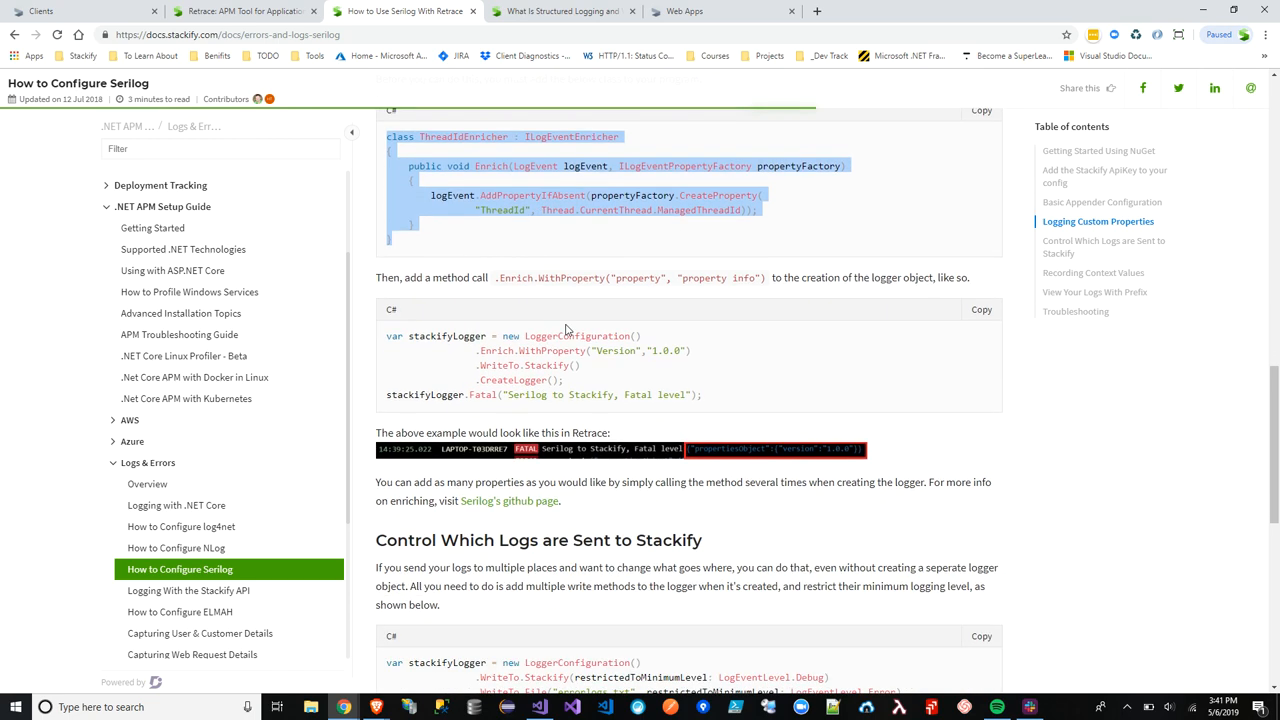
{"action": "mouse_move", "coordinate": [705, 358]}
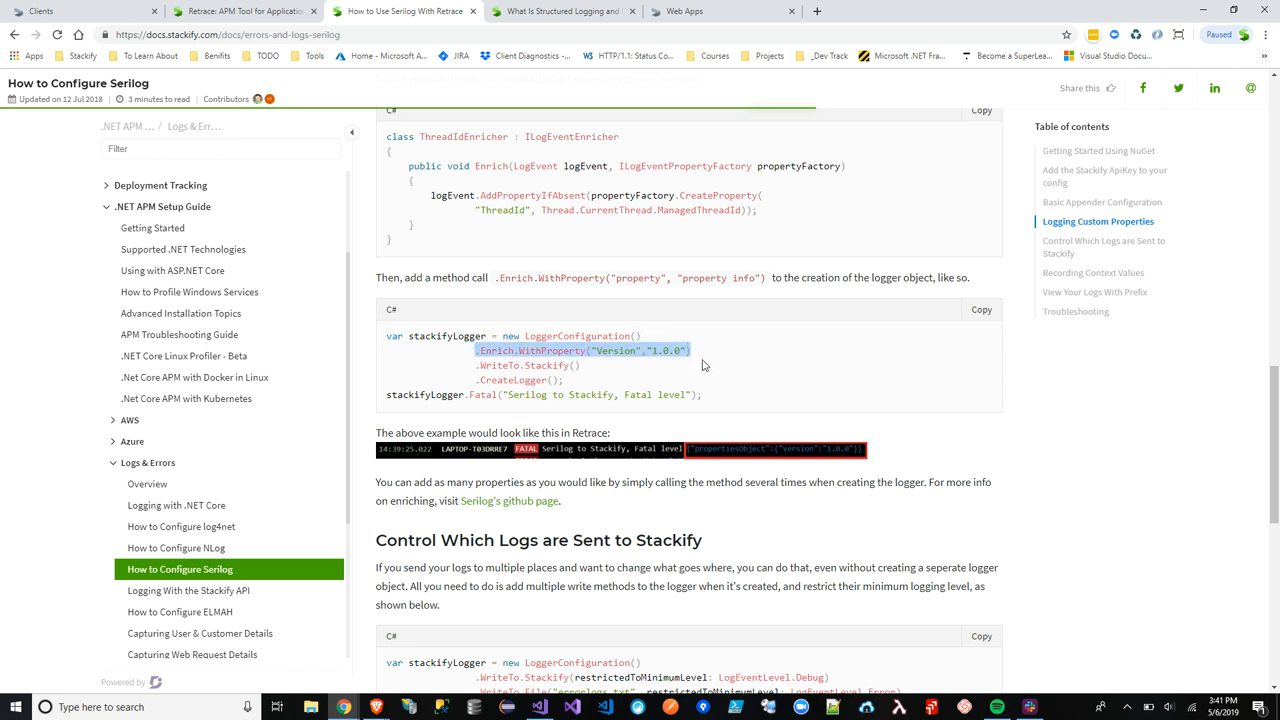
{"action": "mouse_move", "coordinate": [621, 538]}
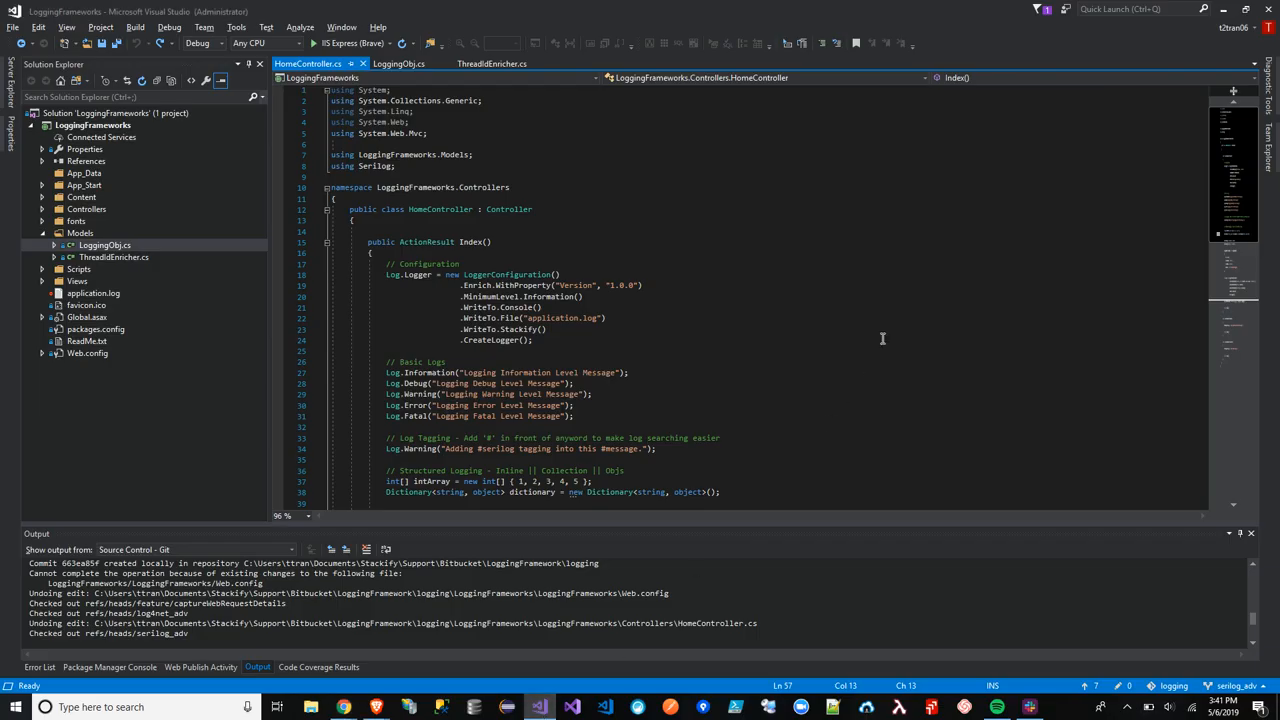
{"action": "mouse_move", "coordinate": [893, 287]}
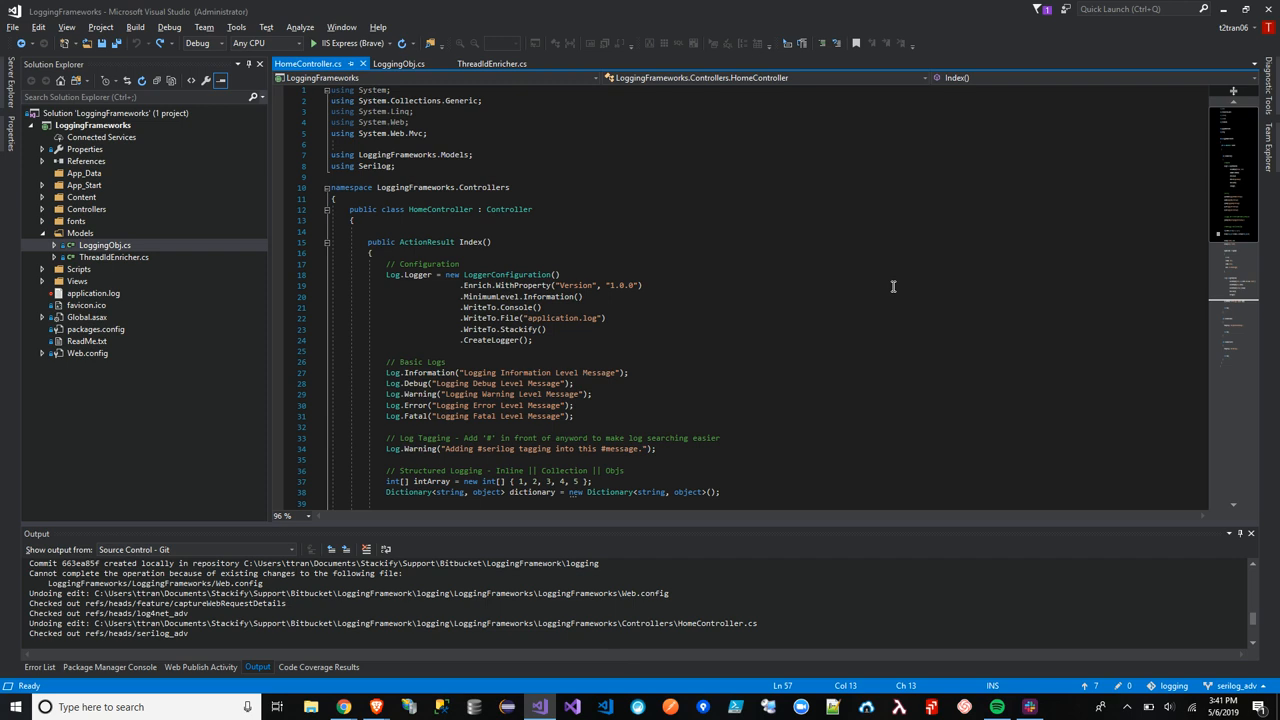
{"action": "mouse_move", "coordinate": [140, 266]}
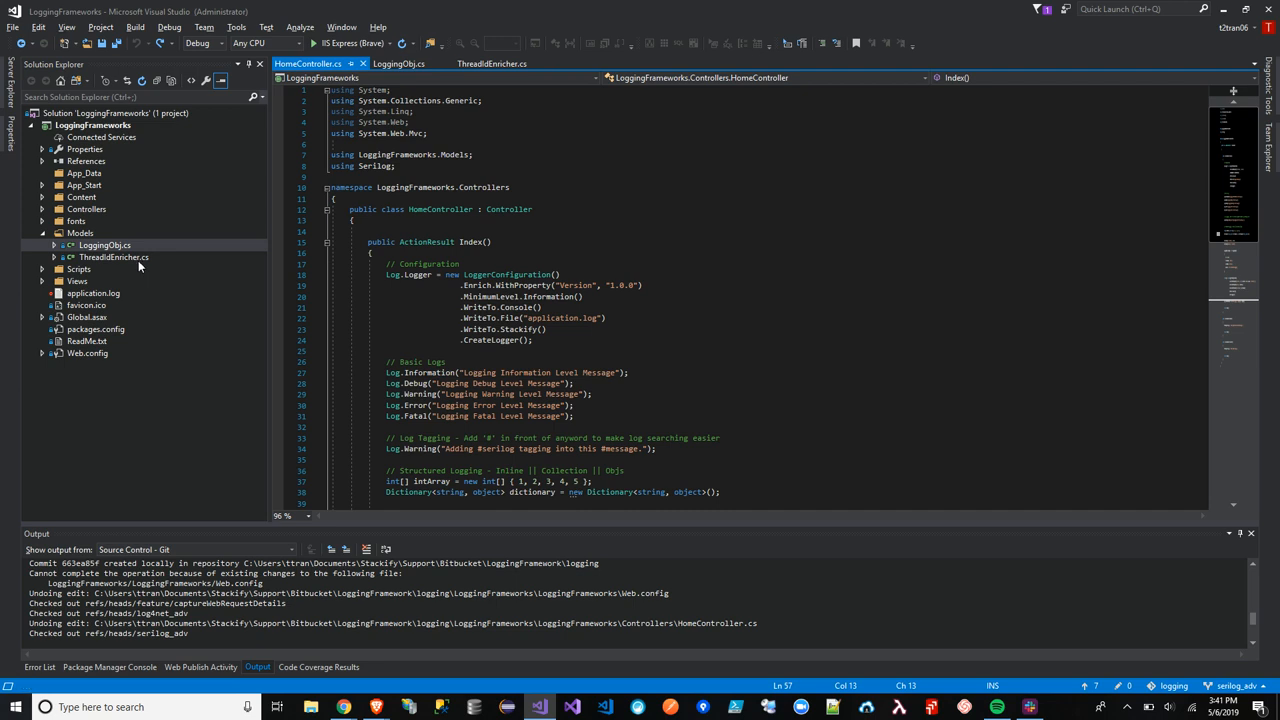
Review ThreadIdEnricher.cs and LoggingObj.cs, then return to HomeController.cs's Serilog logger configuration
{"action": "left_click", "coordinate": [115, 257]}
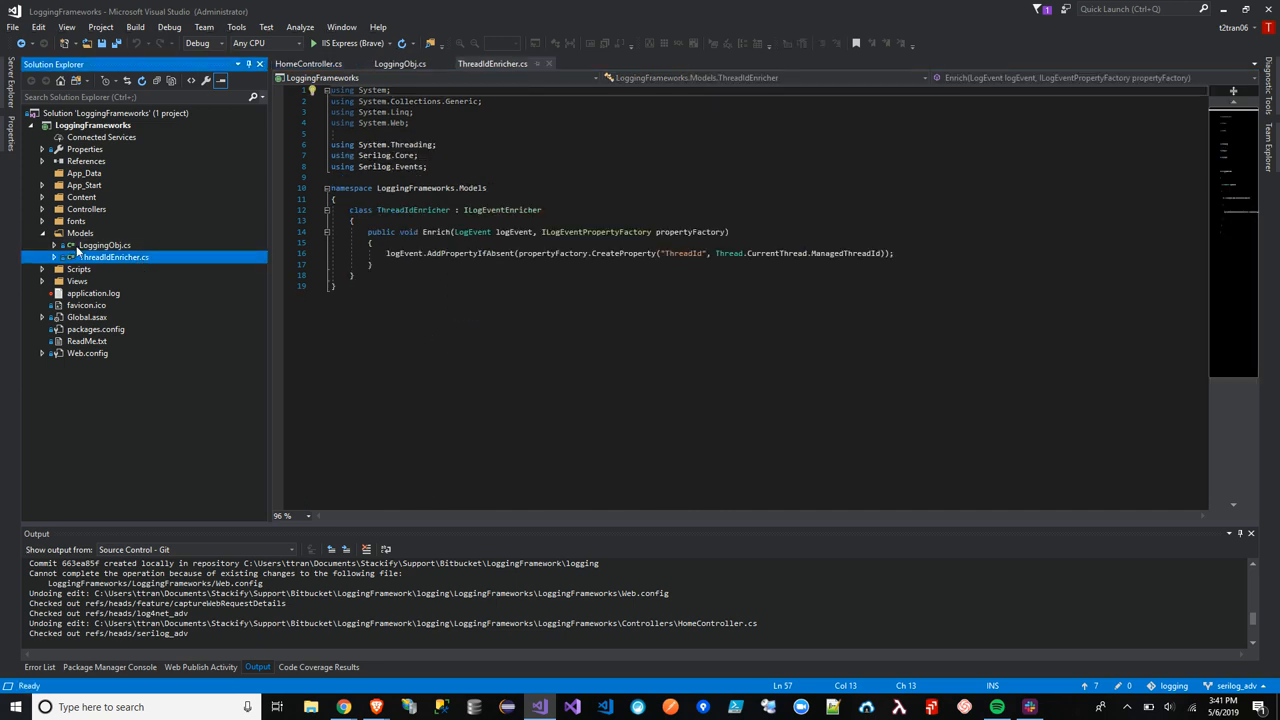
{"action": "left_click", "coordinate": [104, 245]}
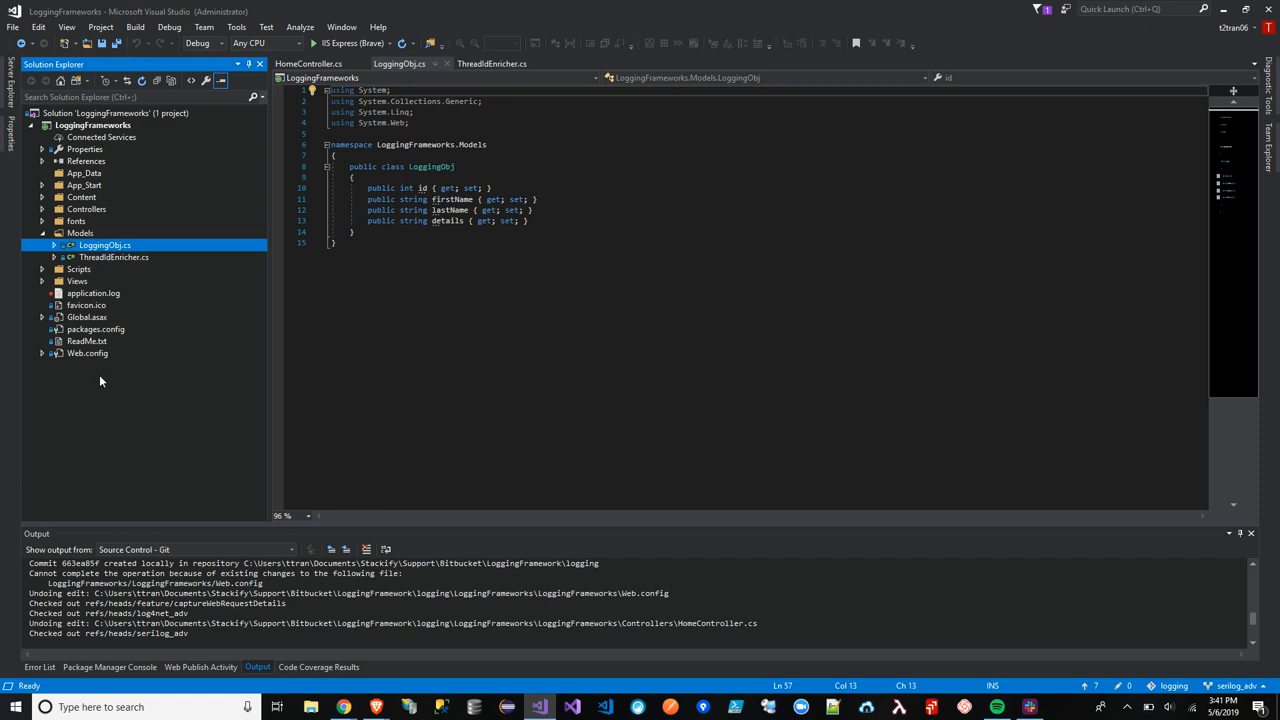
{"action": "left_click", "coordinate": [308, 63]}
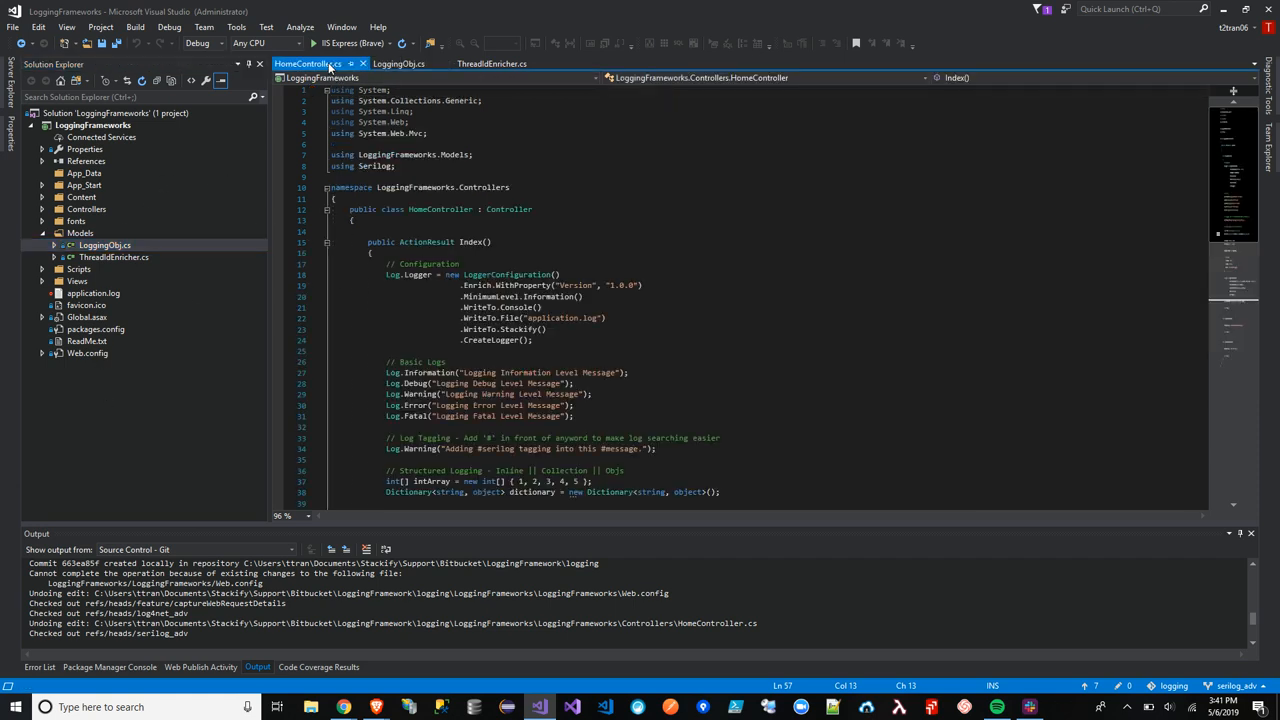
{"action": "scroll", "scroll_direction": "down", "scroll_amount": 3}
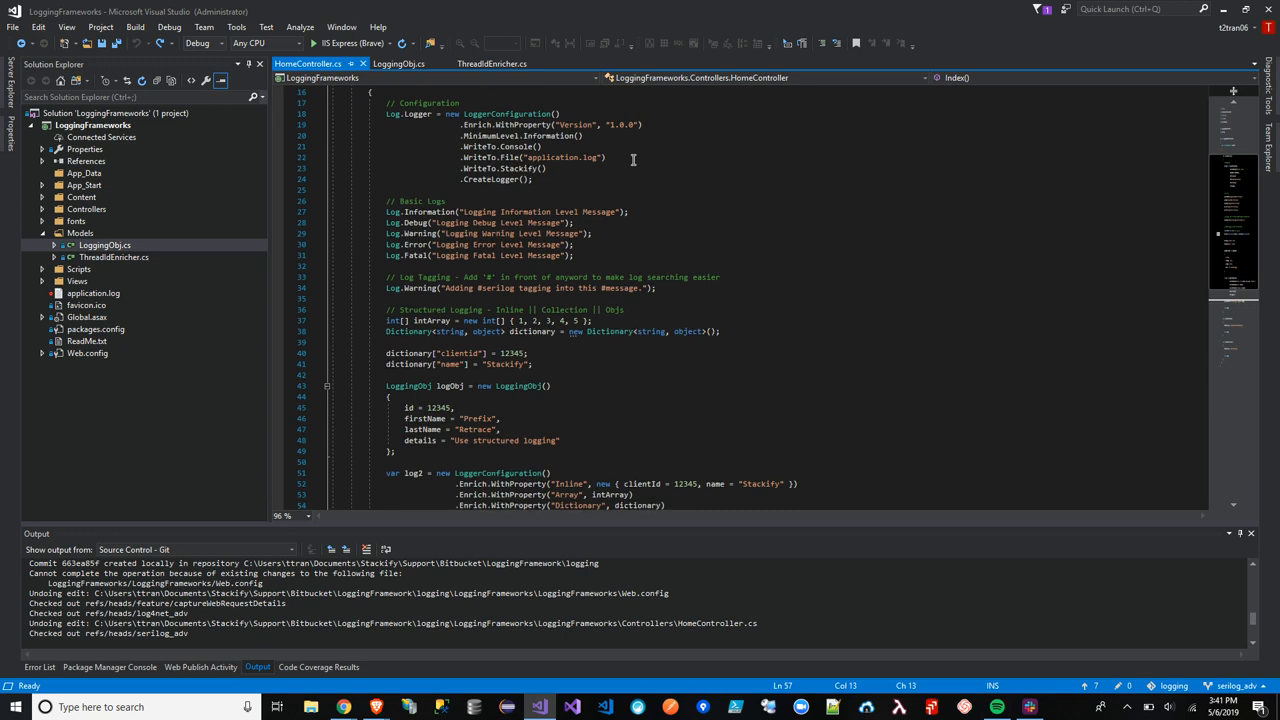
{"action": "mouse_move", "coordinate": [662, 483]}
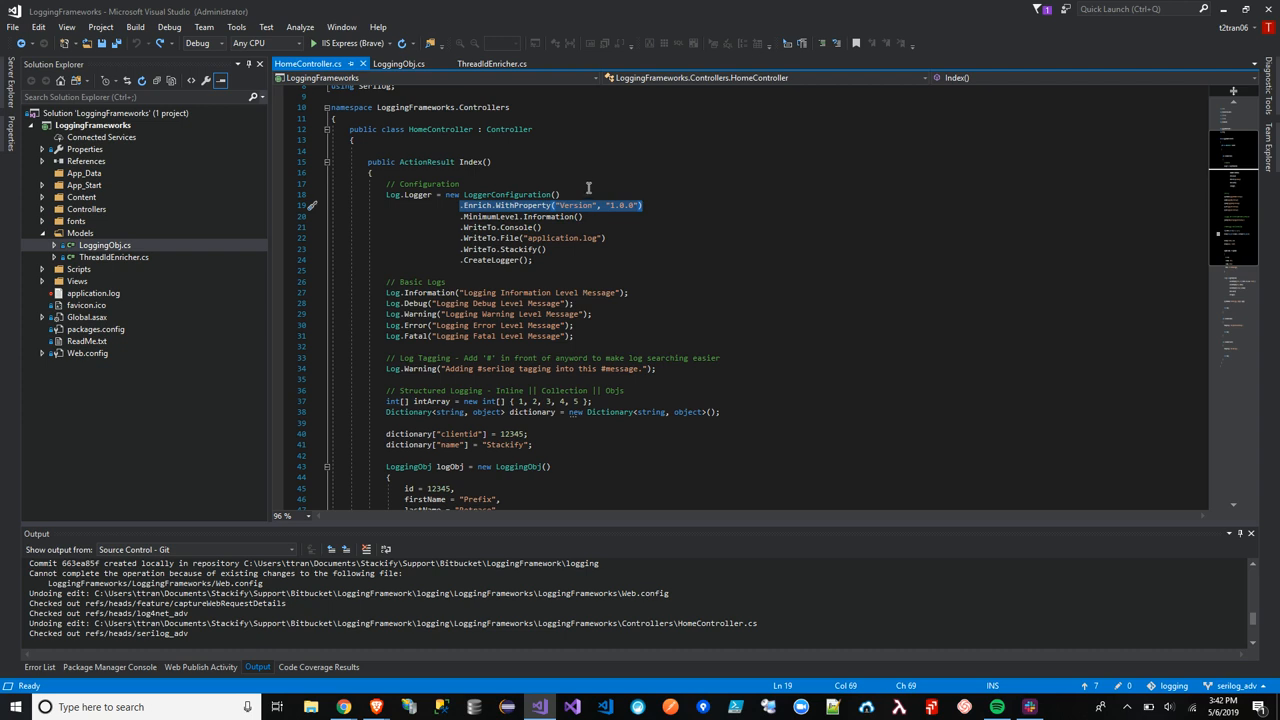
{"action": "scroll", "scroll_direction": "down", "scroll_amount": 3}
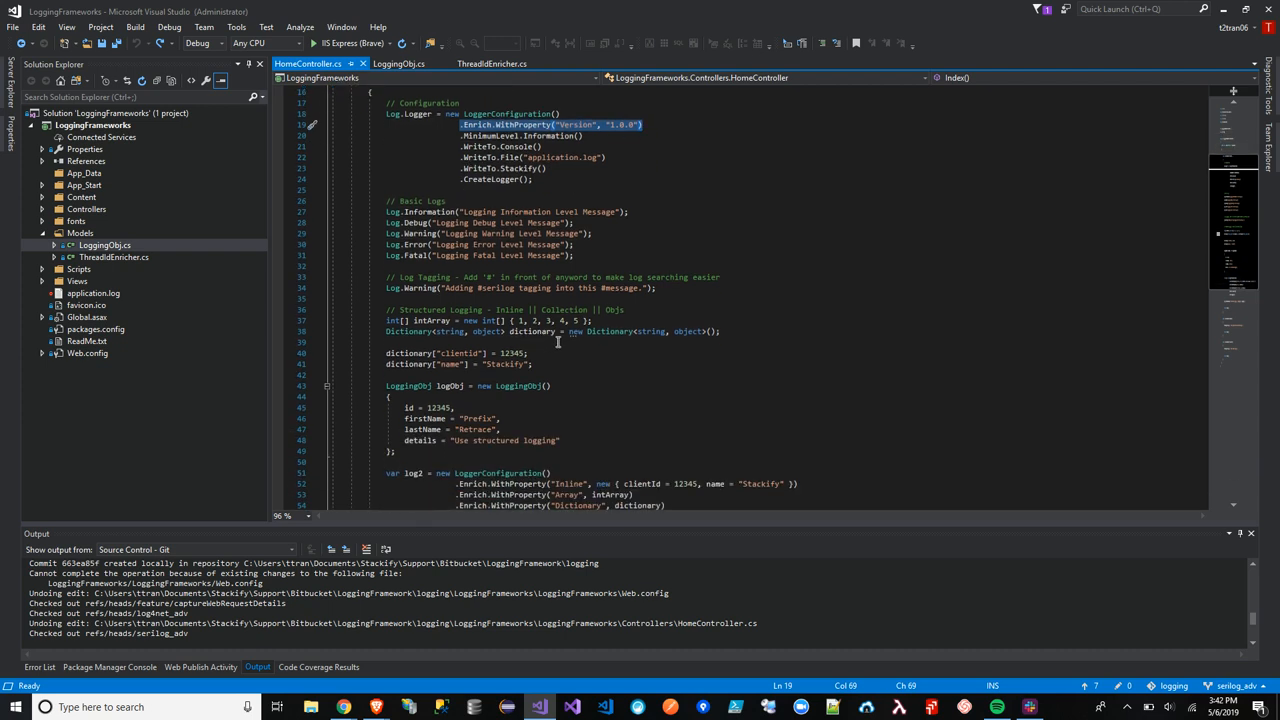
{"action": "scroll", "scroll_direction": "down", "scroll_amount": 3}
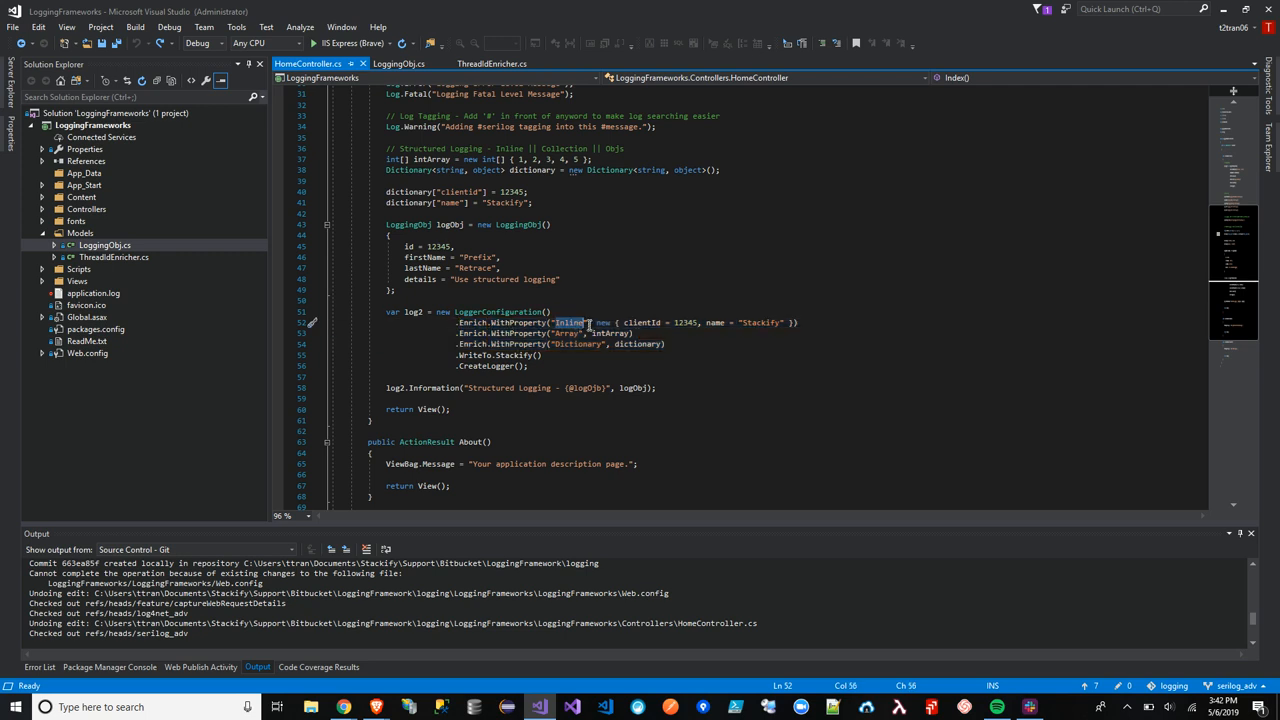
{"action": "left_click_drag", "start_coordinate": [593, 322], "coordinate": [798, 322]}
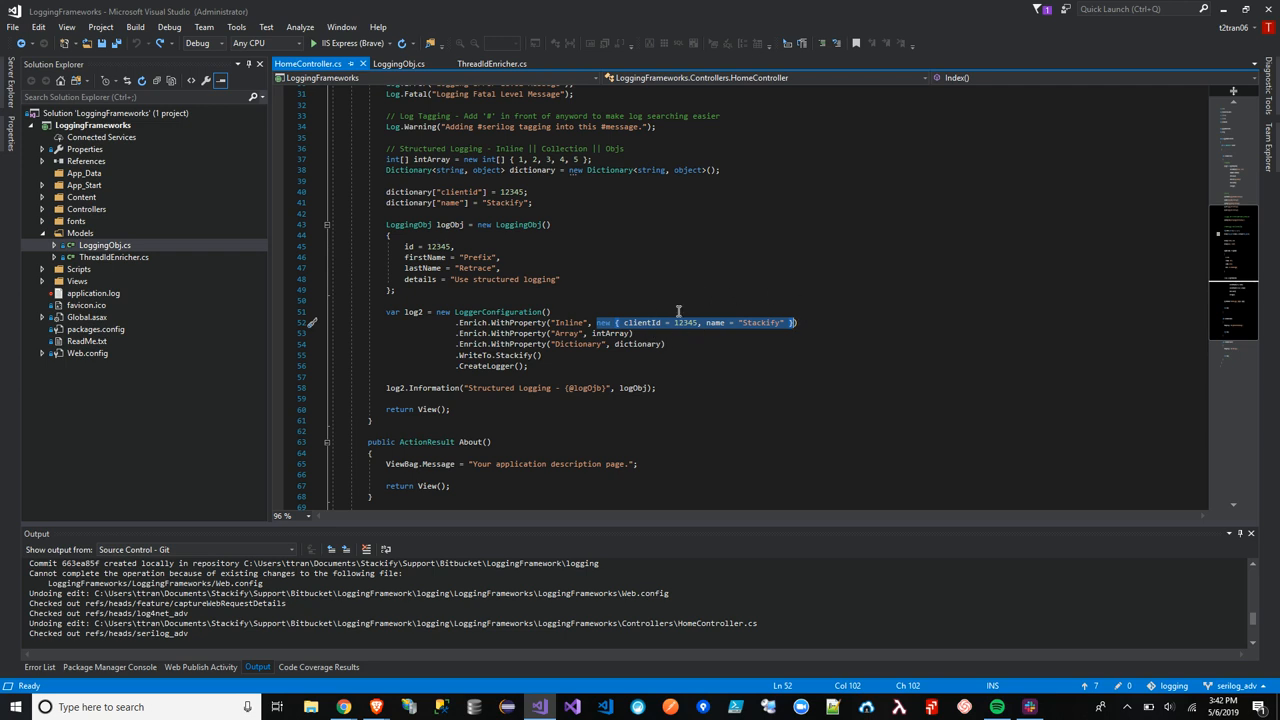
{"action": "mouse_move", "coordinate": [788, 338]}
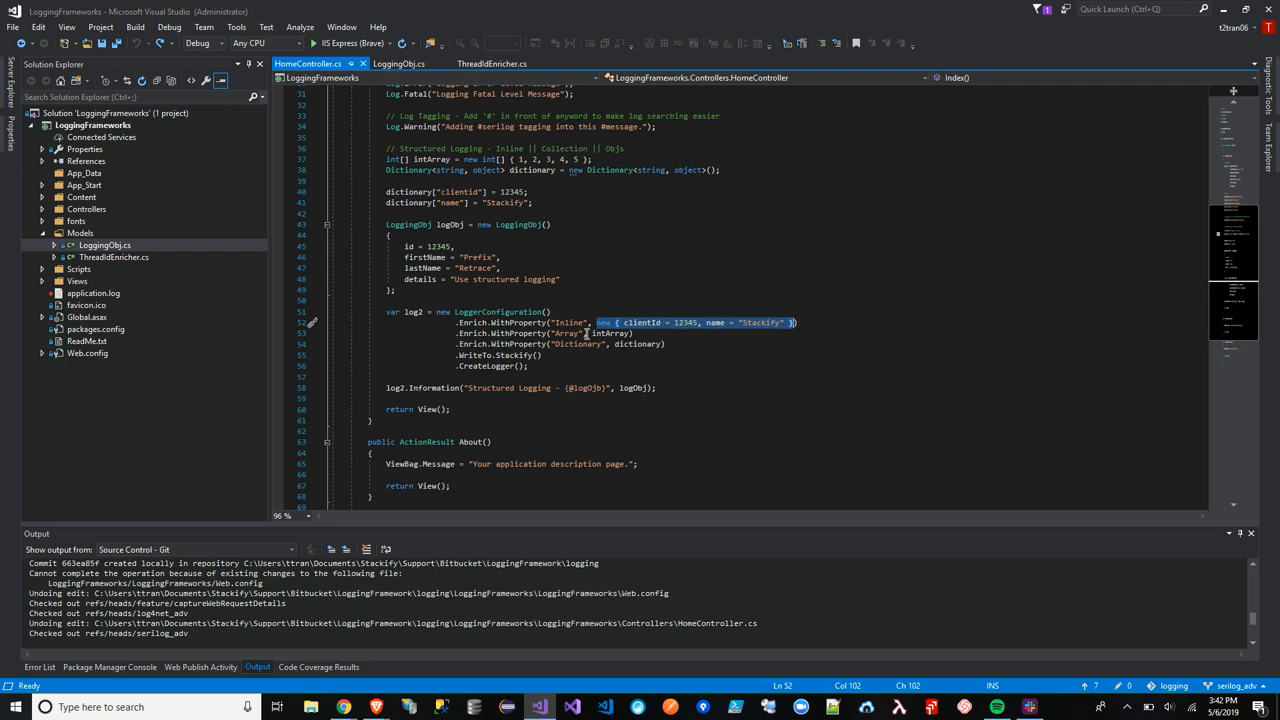
{"action": "mouse_move", "coordinate": [660, 333]}
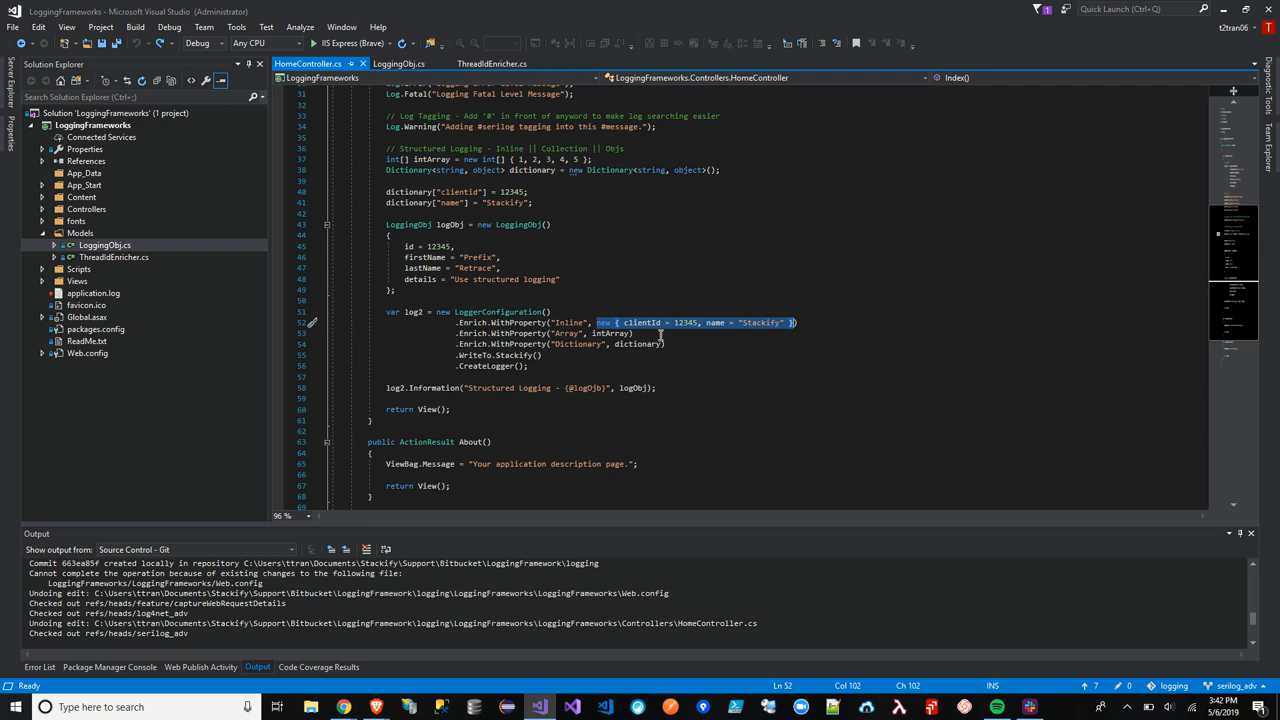
{"action": "left_click", "coordinate": [598, 333]}
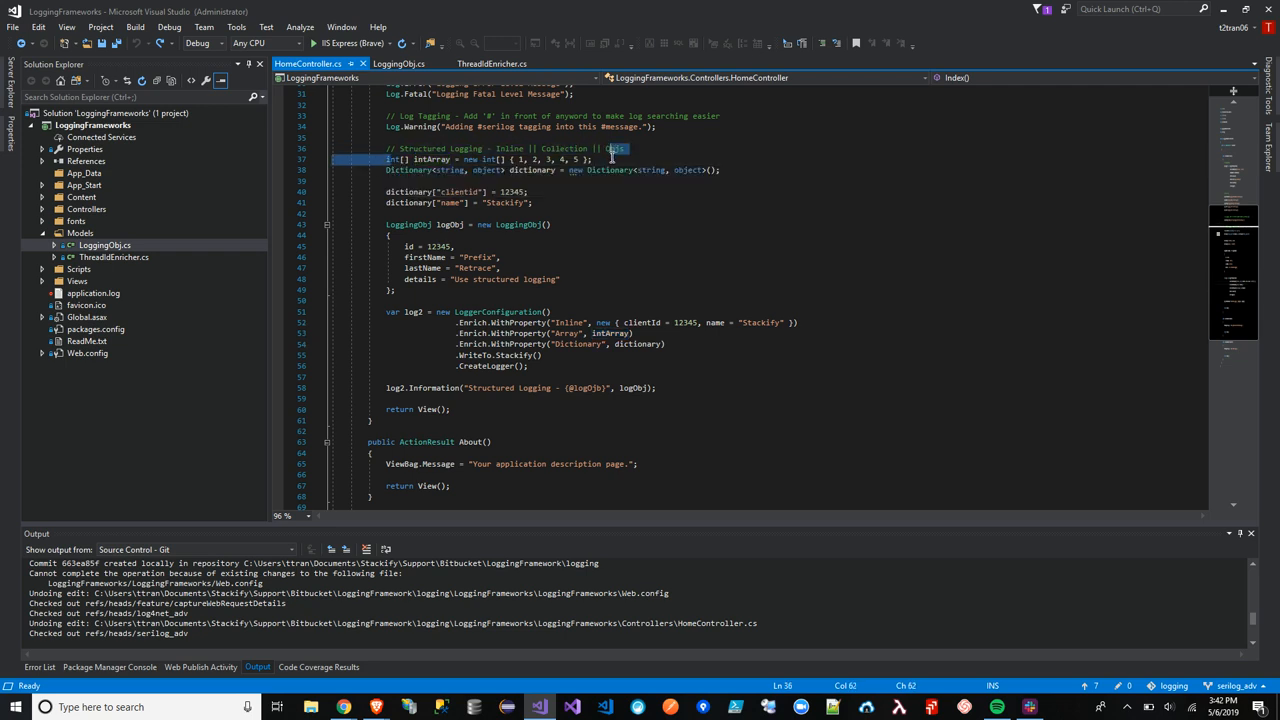
{"action": "left_click_drag", "start_coordinate": [617, 148], "coordinate": [533, 202]}
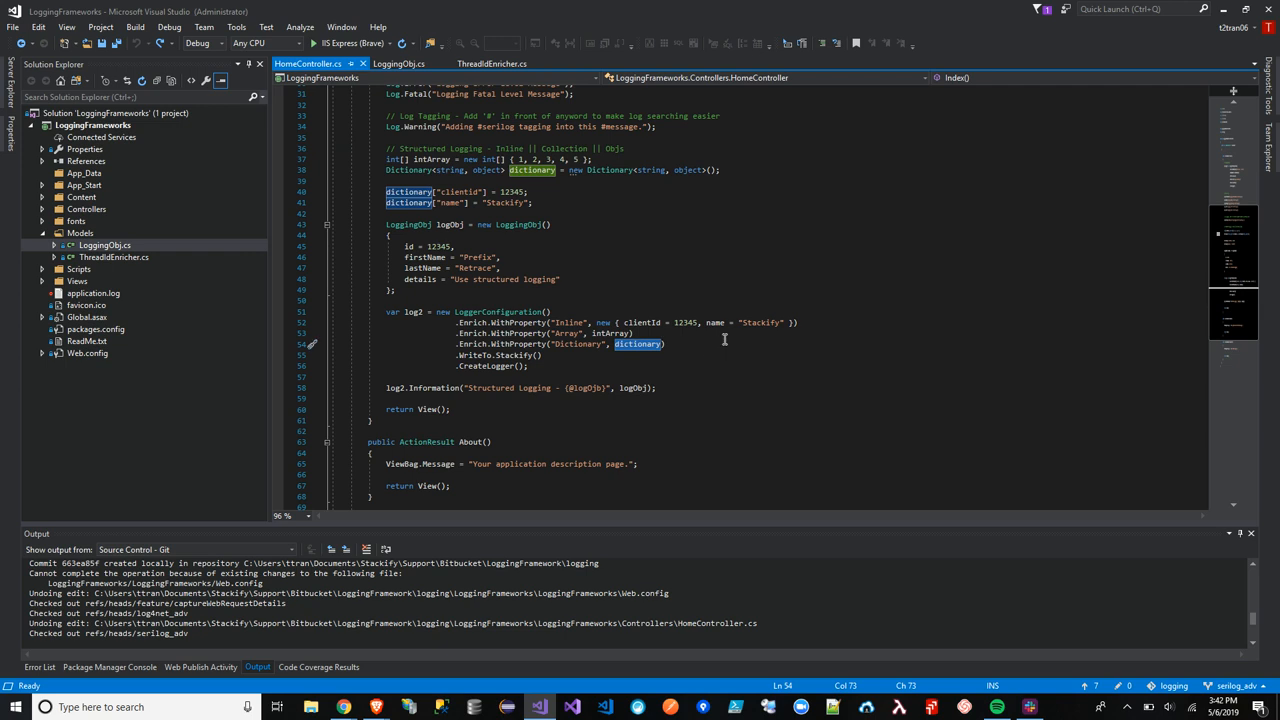
{"action": "scroll", "scroll_direction": "down", "scroll_amount": 3}
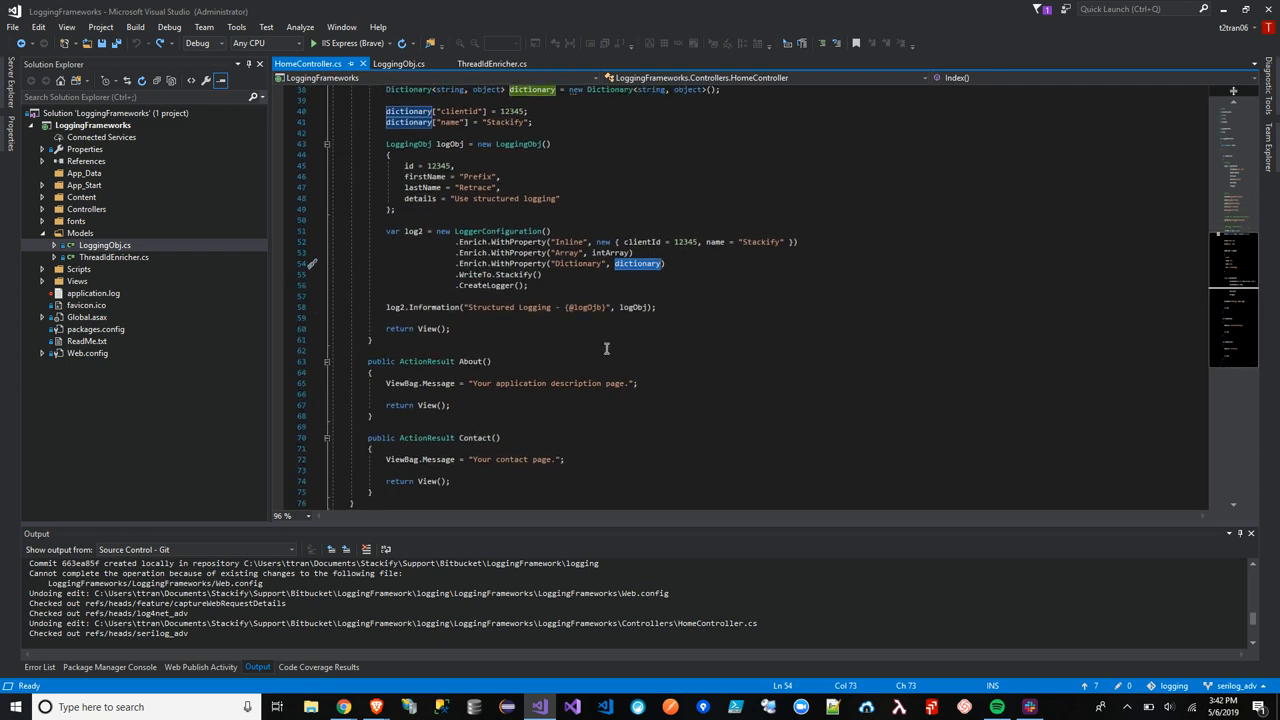
{"action": "mouse_move", "coordinate": [617, 321]}
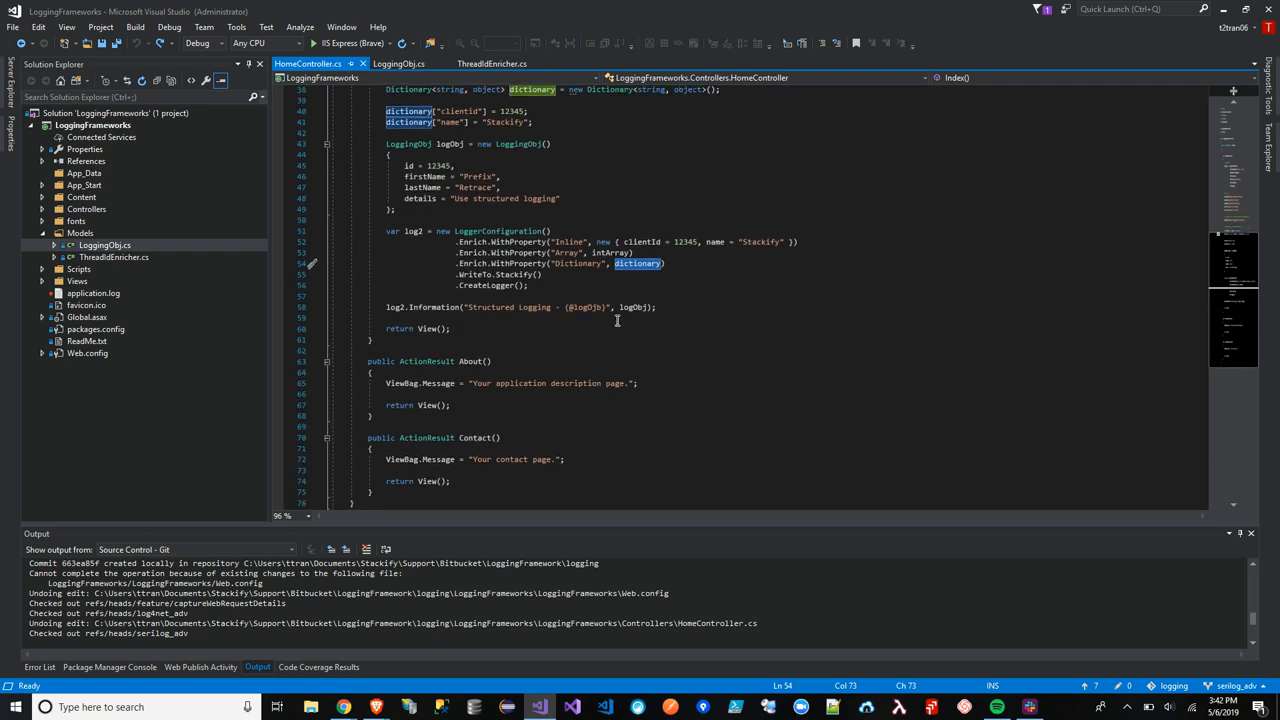
{"action": "mouse_move", "coordinate": [470, 307]}
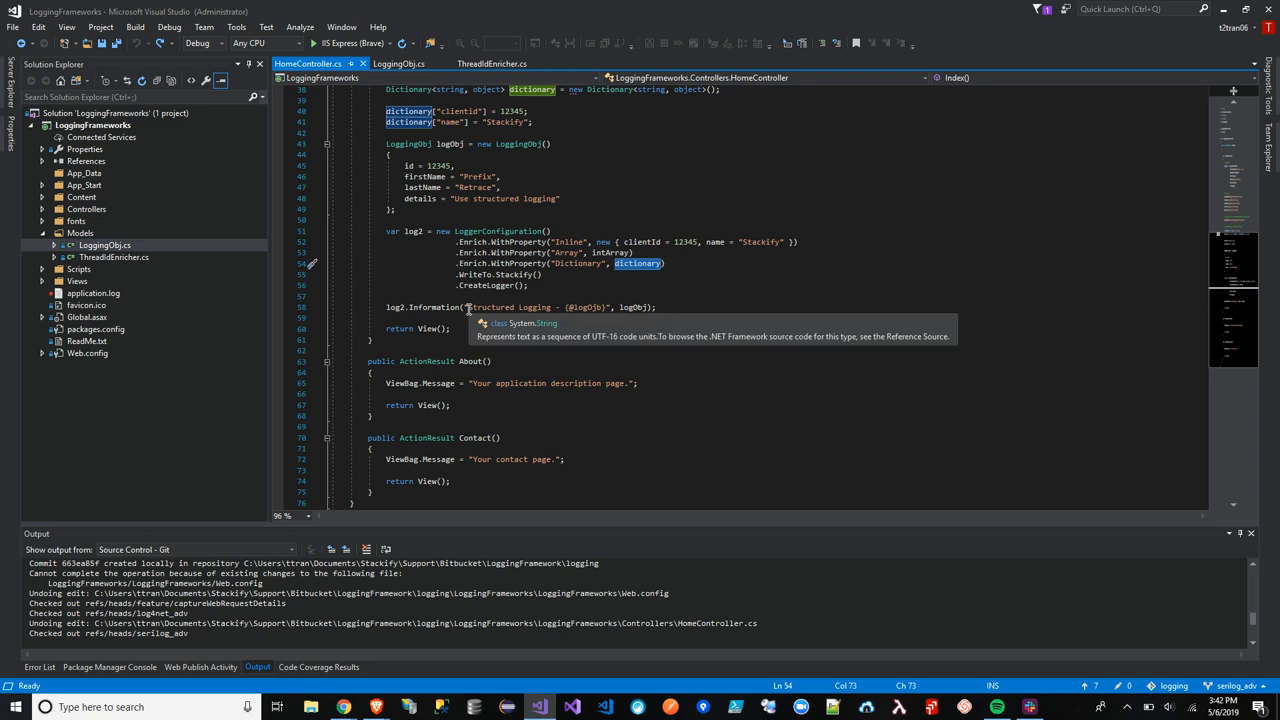
{"action": "mouse_move", "coordinate": [568, 307]}
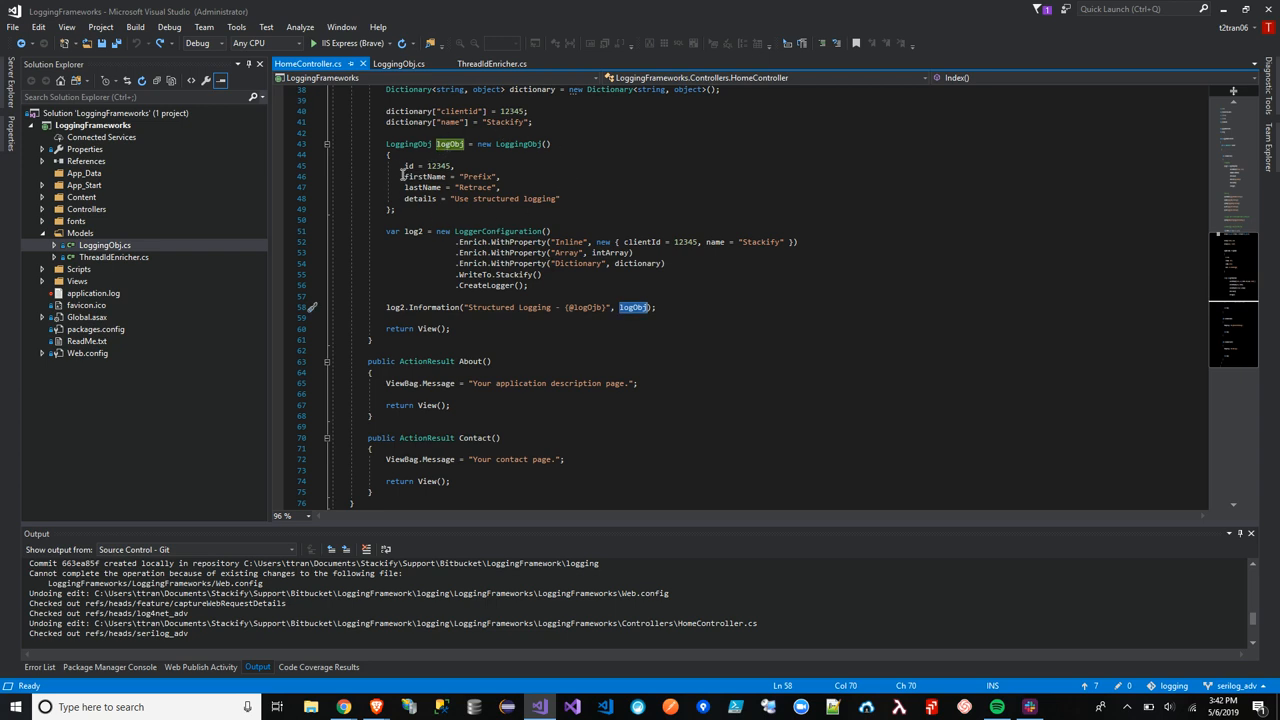
{"action": "mouse_move", "coordinate": [720, 316]}
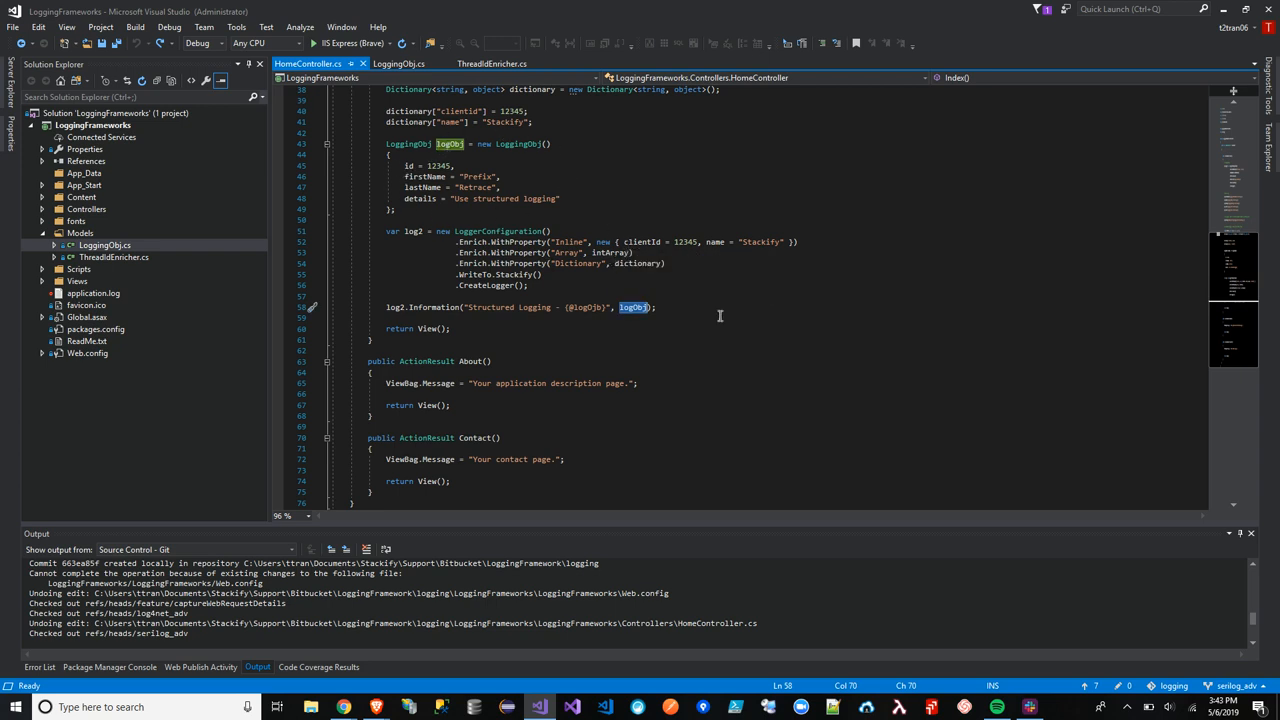
{"action": "key", "text": "ctrl+s"}
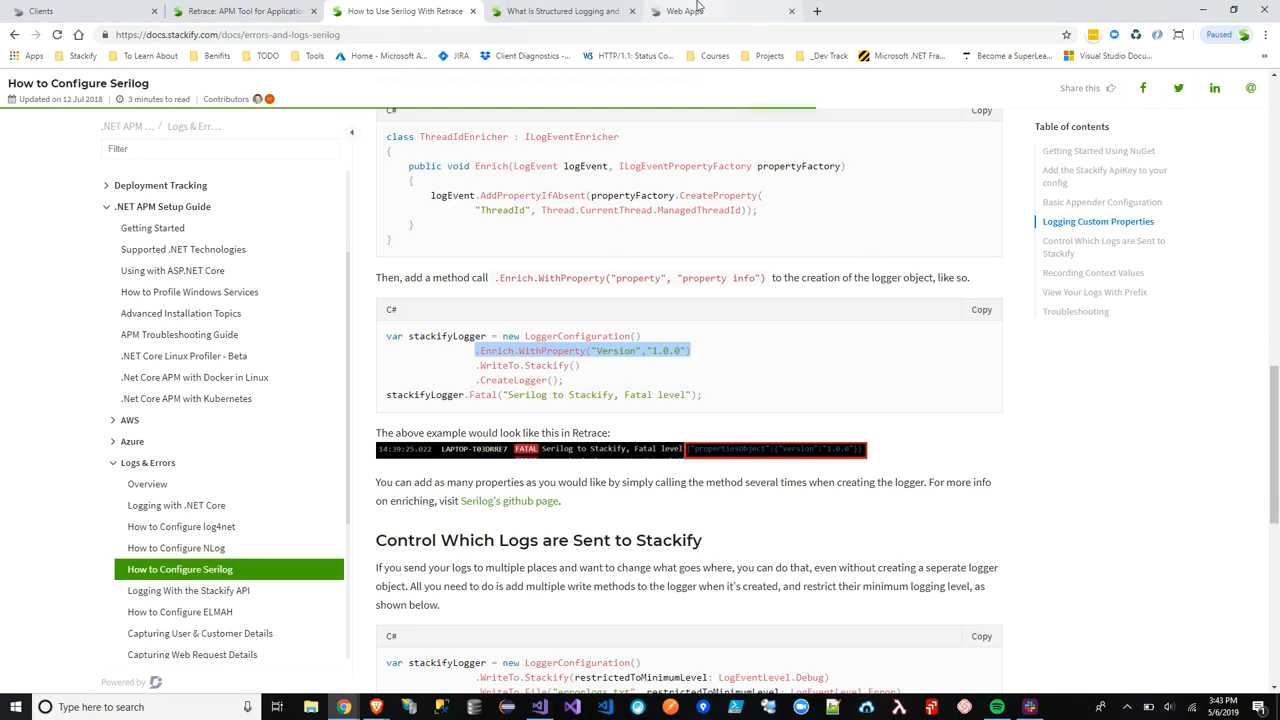
From the Web Apps list, show the Stackify_Serilog_Tutorial_Adv app dashboard
{"action": "left_click", "coordinate": [722, 11]}
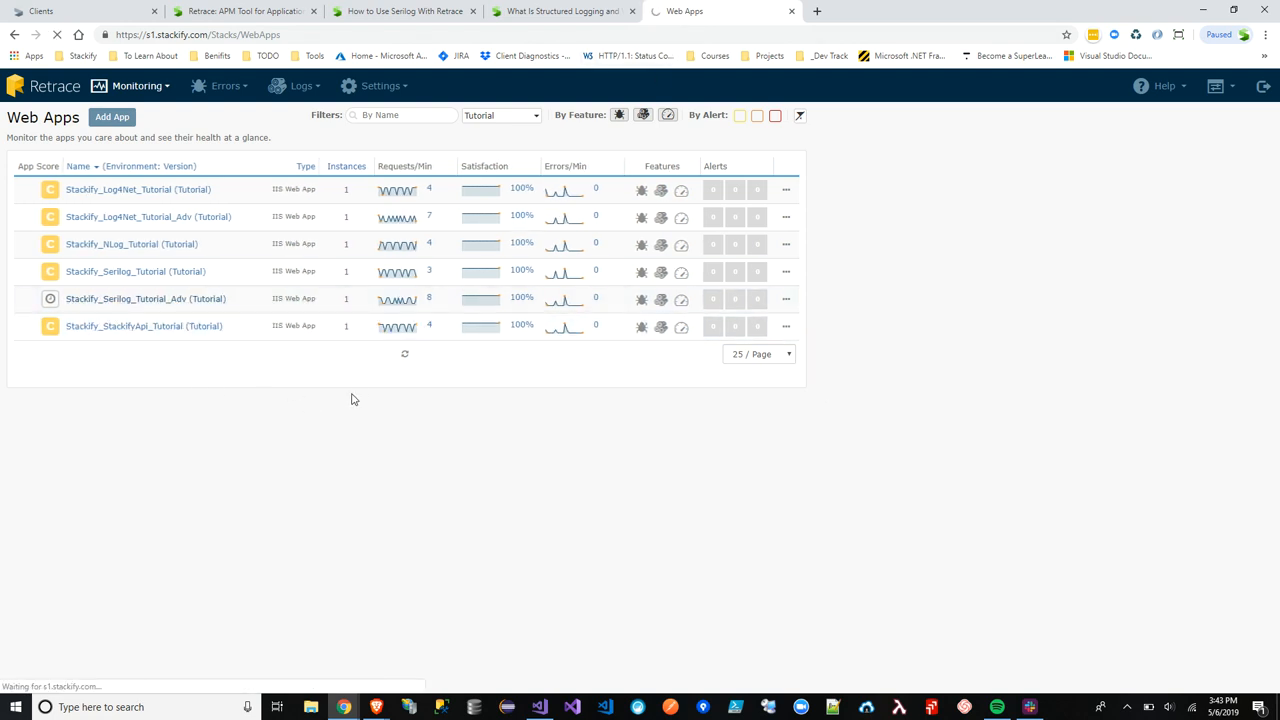
{"action": "left_click", "coordinate": [146, 298]}
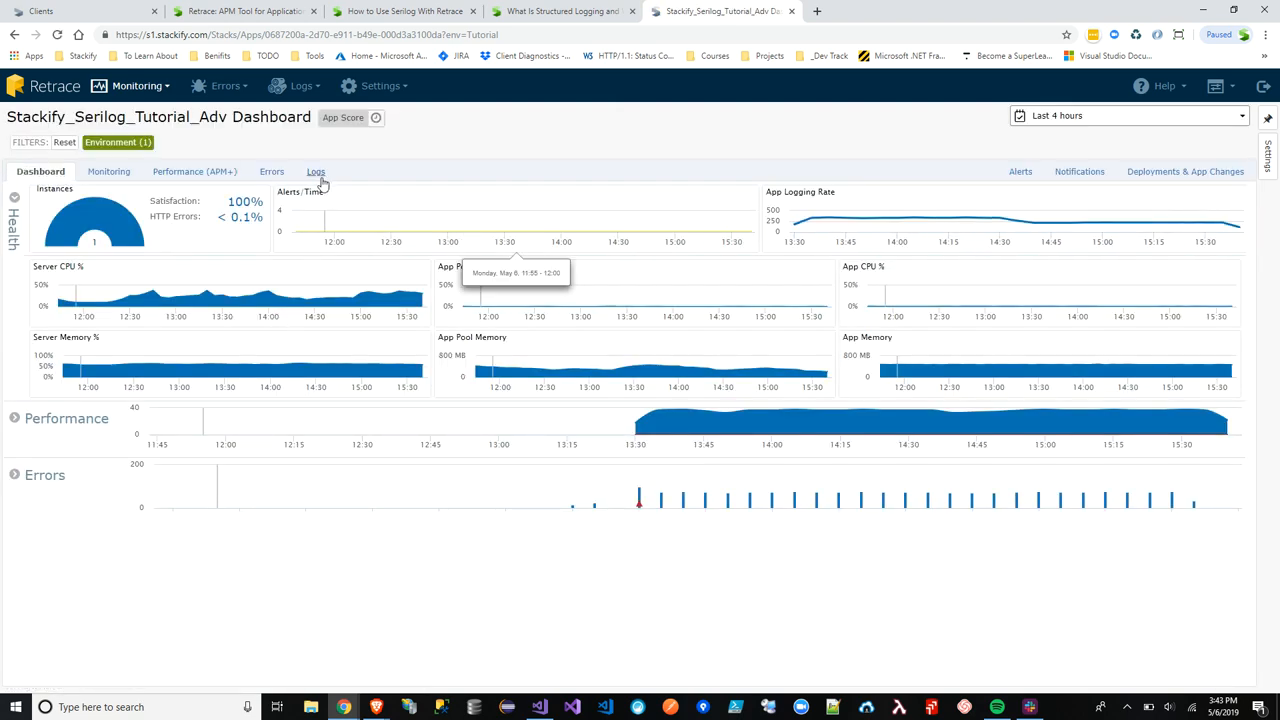
View the app's Logs, scroll through the Structured Logging entry's JSON document and close it
{"action": "left_click", "coordinate": [315, 171]}
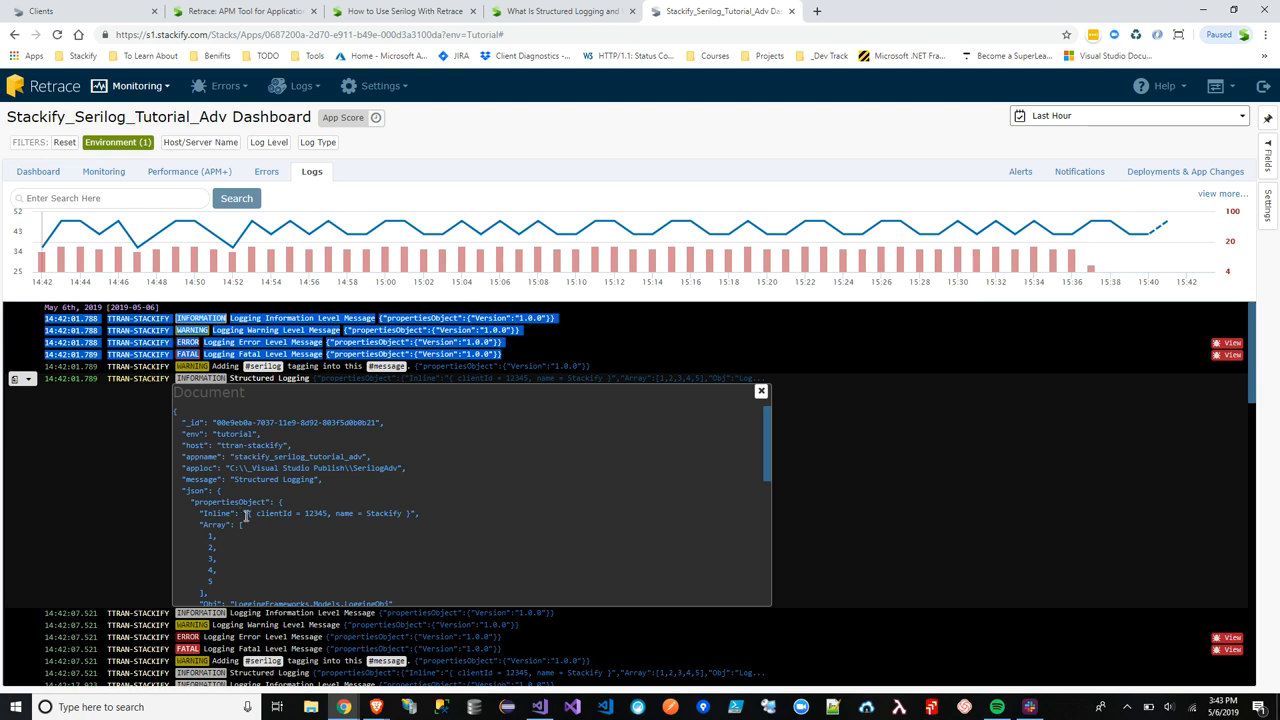
{"action": "scroll", "scroll_direction": "down", "scroll_amount": 3}
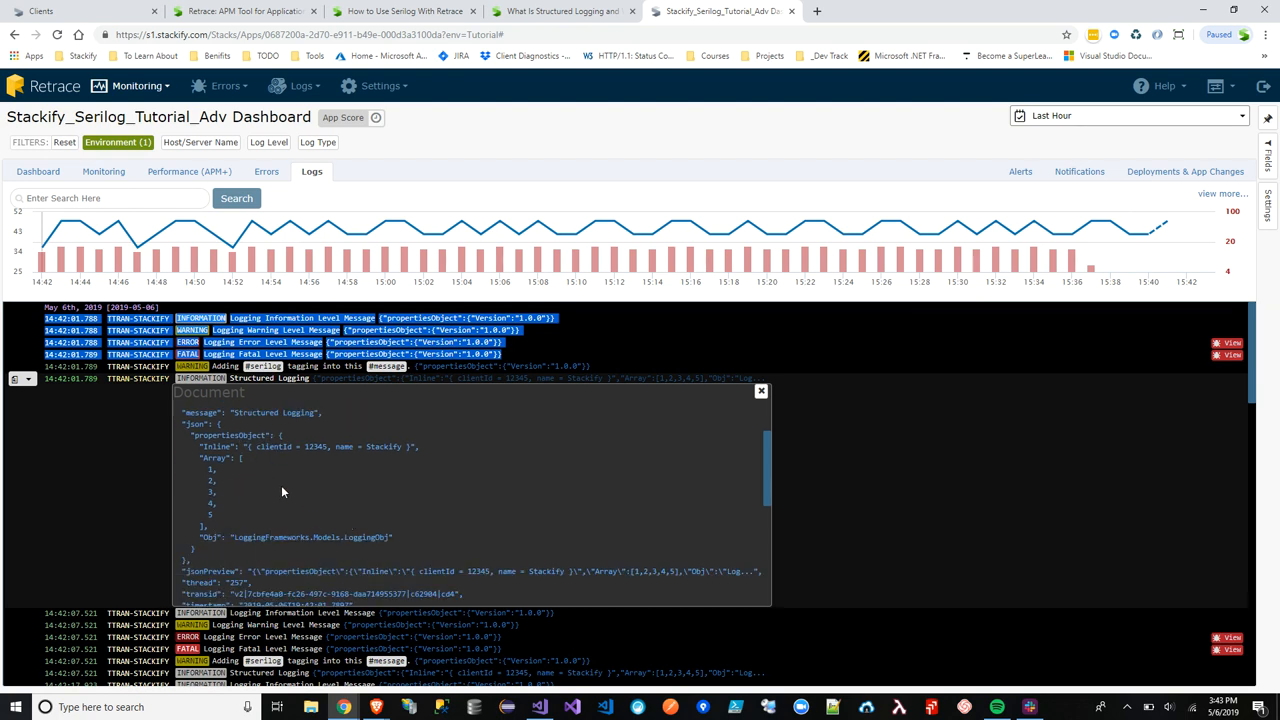
{"action": "mouse_move", "coordinate": [449, 524]}
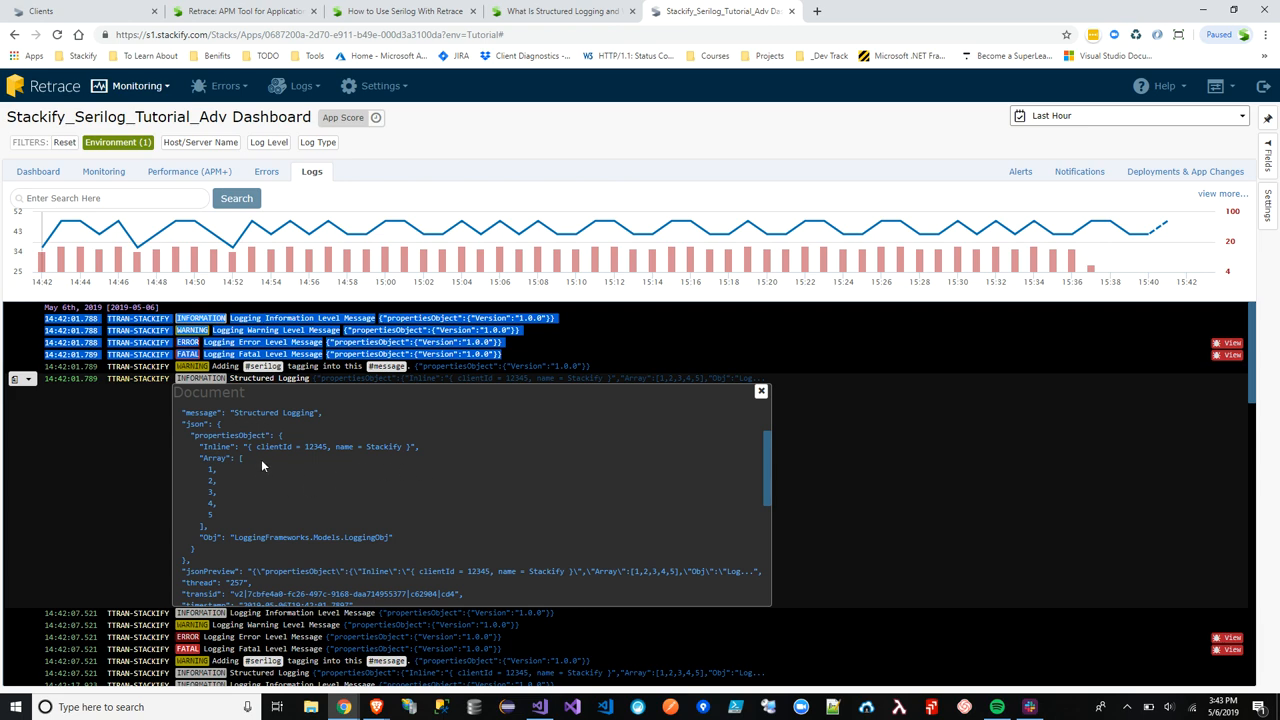
{"action": "scroll", "scroll_direction": "down", "scroll_amount": 3}
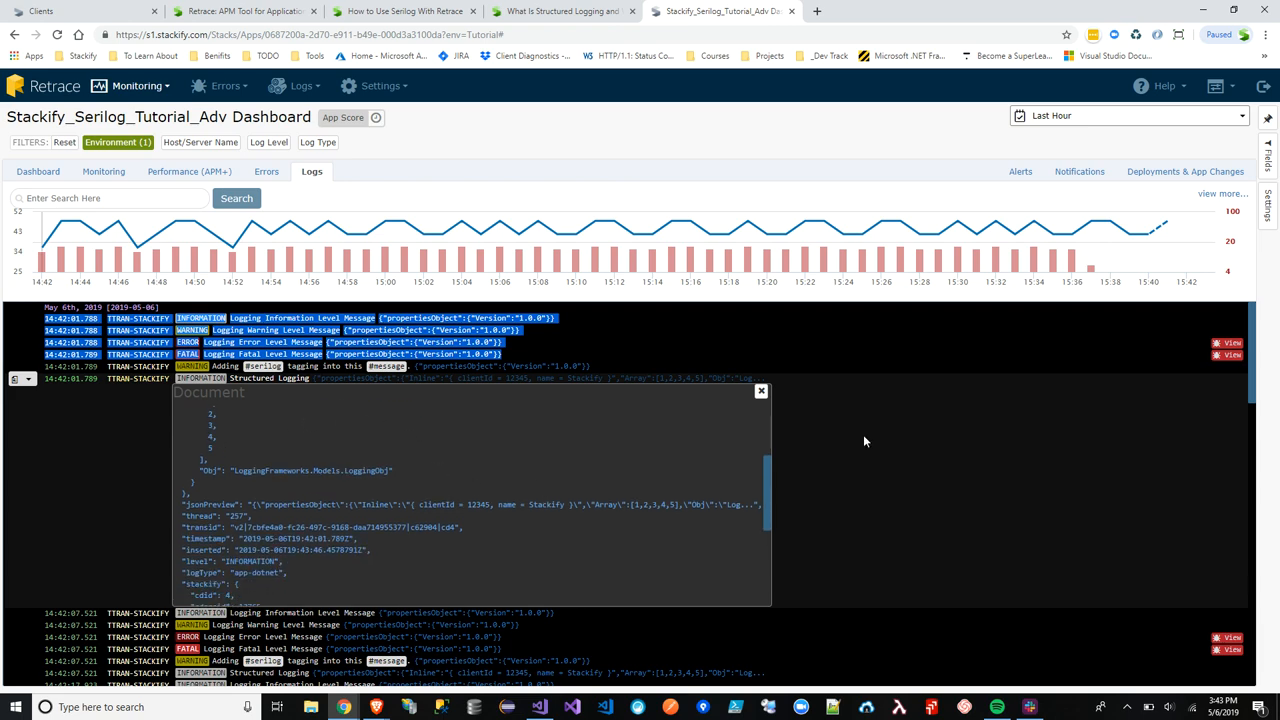
{"action": "left_click", "coordinate": [761, 390]}
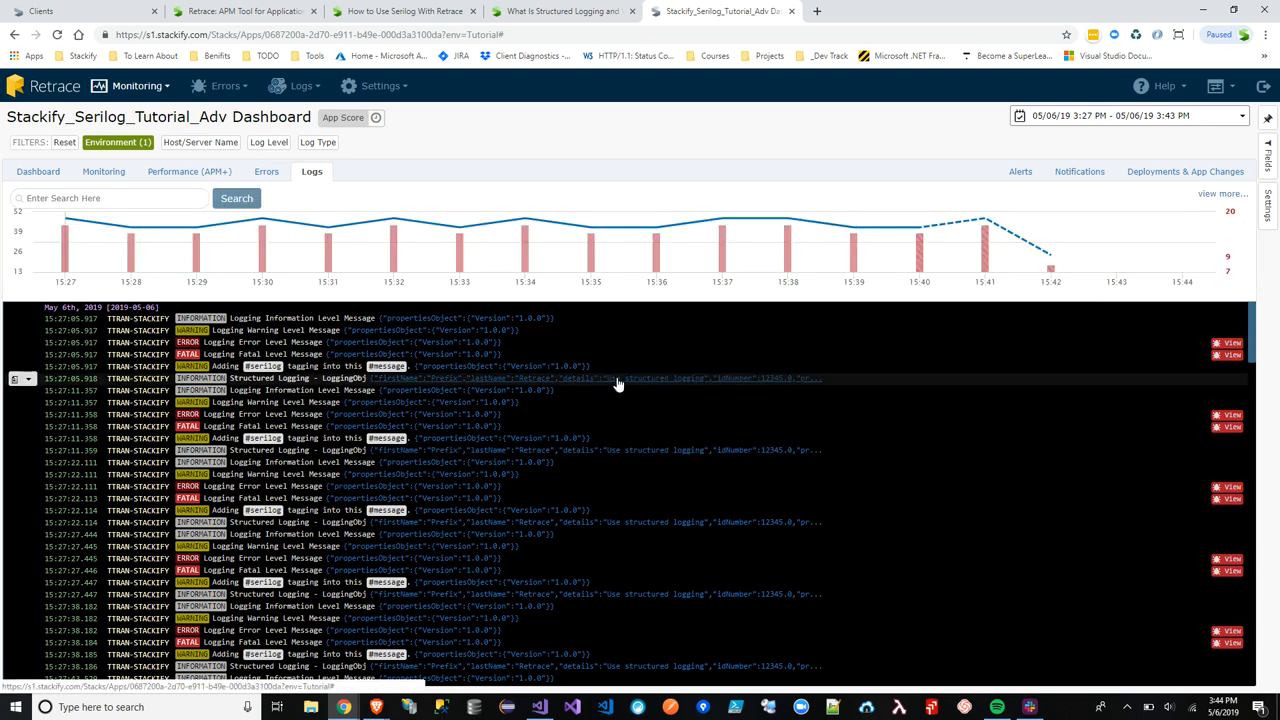
Show the newer LoggingObj entry's document with firstName, lastName, Array and Dictionary properties
{"action": "left_click", "coordinate": [620, 378]}
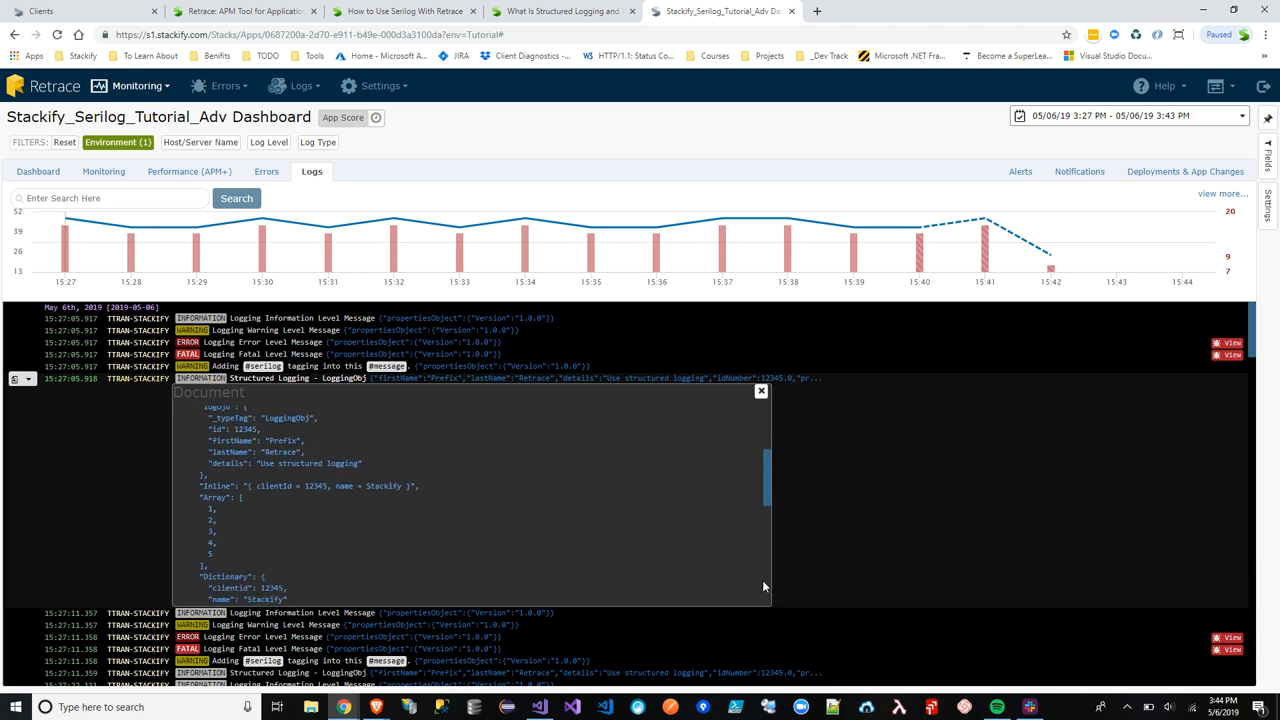
{"action": "left_click", "coordinate": [996, 708]}
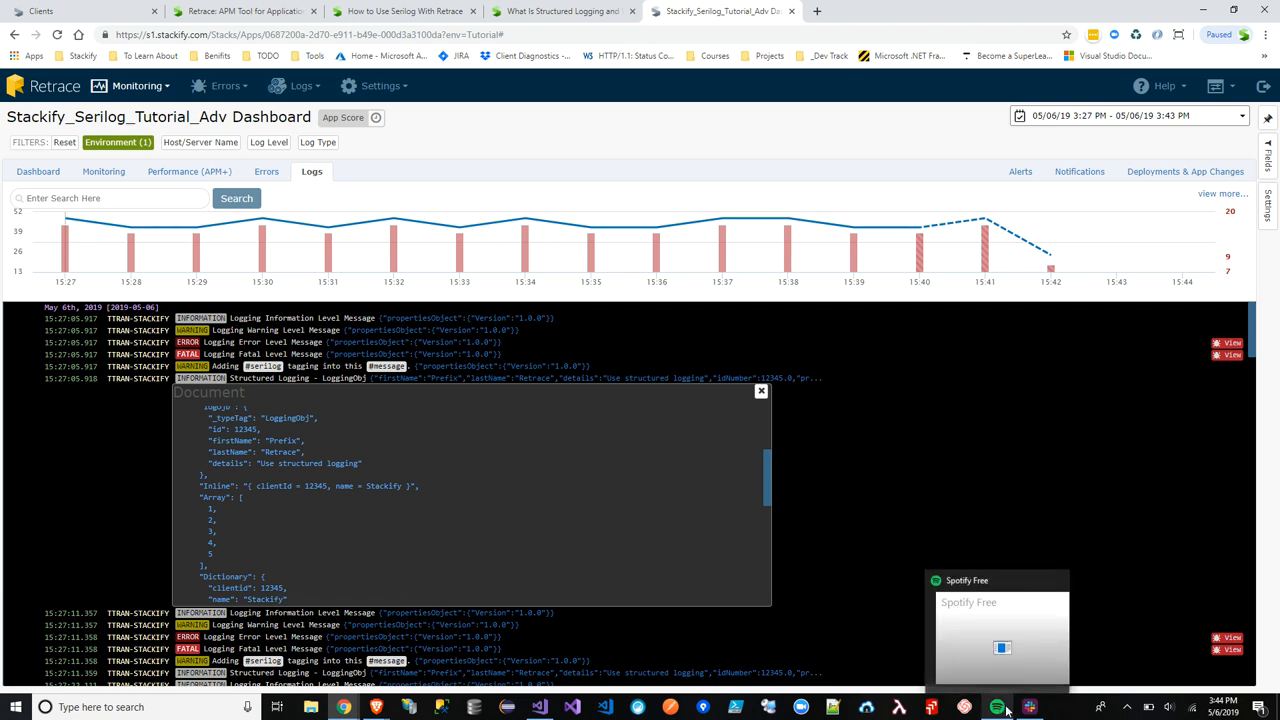
{"action": "mouse_move", "coordinate": [1029, 707]}
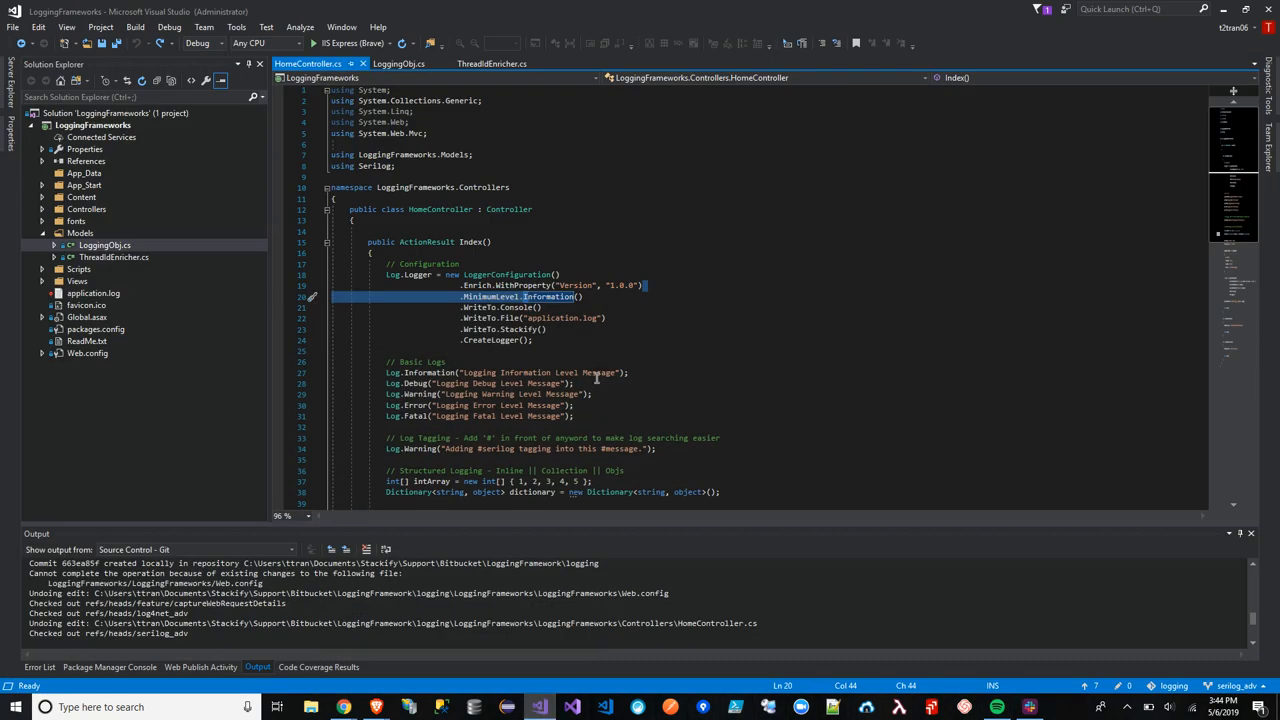
Glance over the HomeController logger configuration code
{"action": "scroll", "scroll_direction": "down", "scroll_amount": 3}
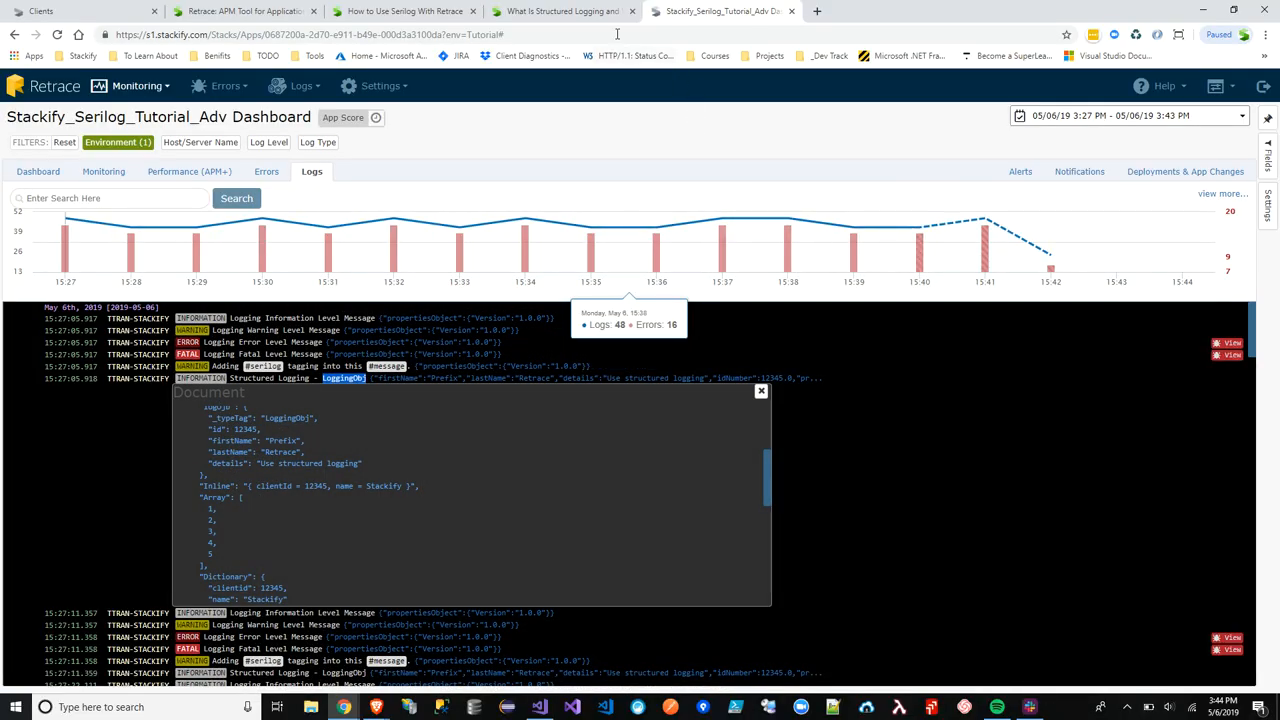
Bring up the 'What Is Structured Logging' blog article and skim its introduction
{"action": "left_click", "coordinate": [560, 11]}
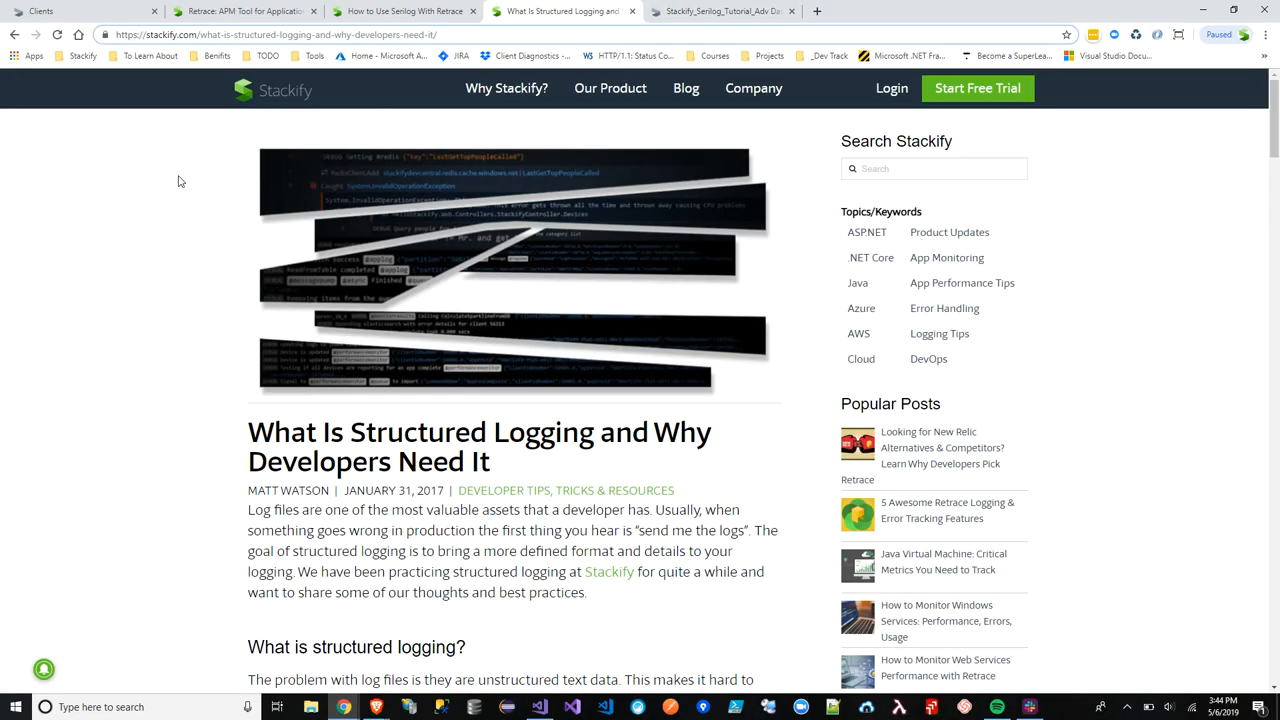
{"action": "mouse_move", "coordinate": [83, 232]}
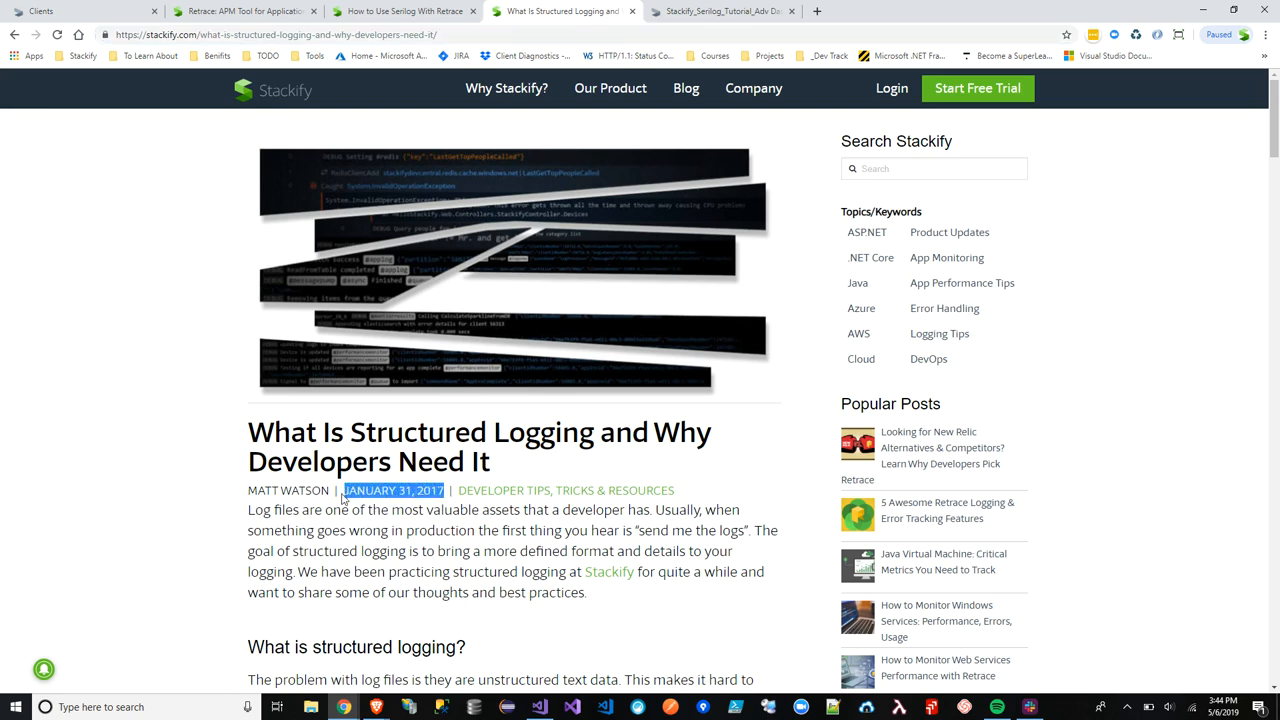
{"action": "scroll", "scroll_direction": "down", "scroll_amount": 3}
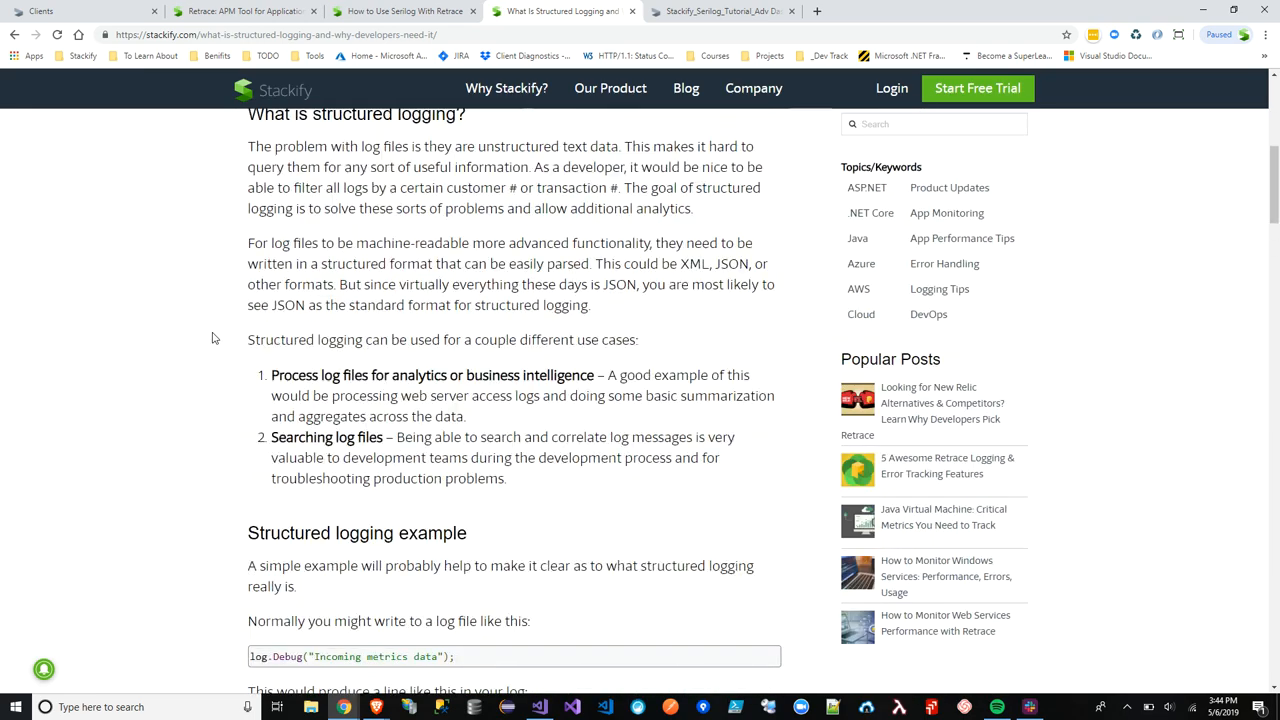
{"action": "scroll", "scroll_direction": "up", "scroll_amount": 3}
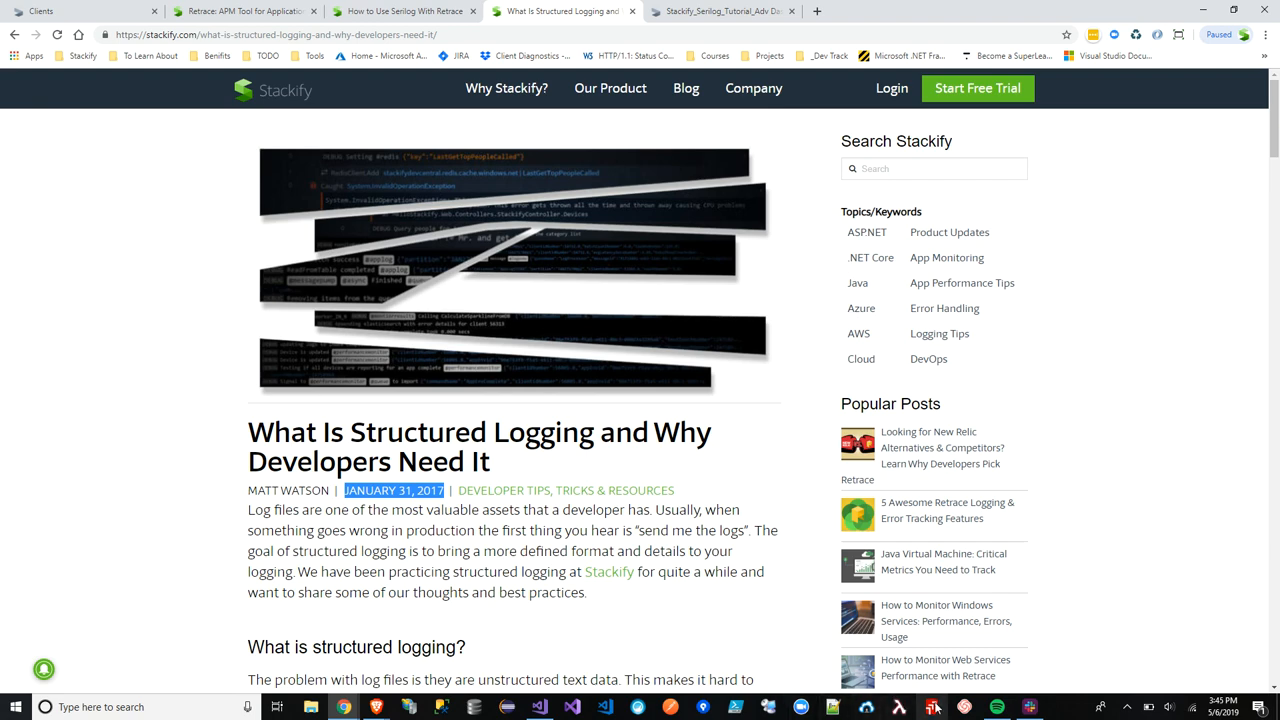